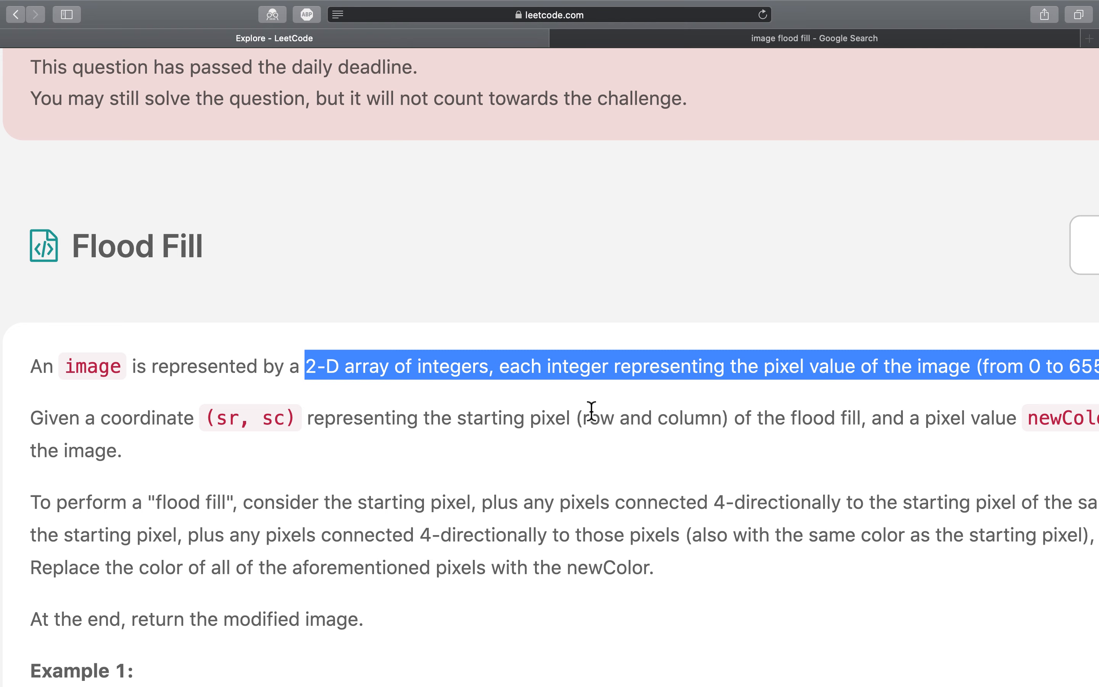
Step: Switch to the 'image flood fill' Google tab and view the numbered flood fill grid image
left_click(343, 365)
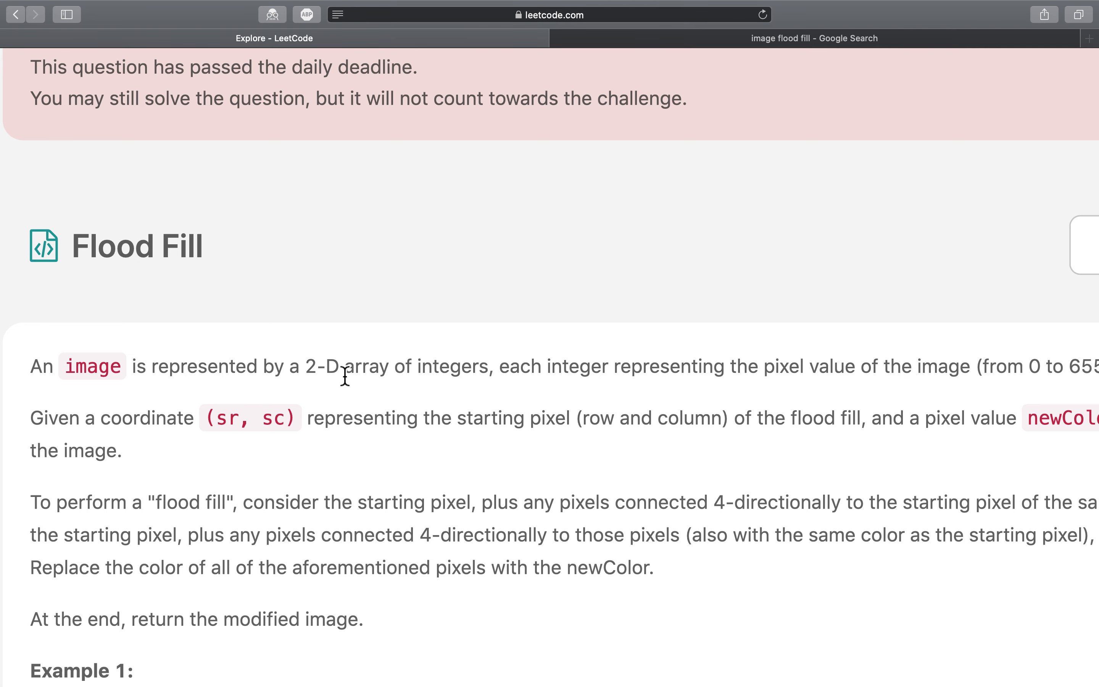
scroll("right", 3)
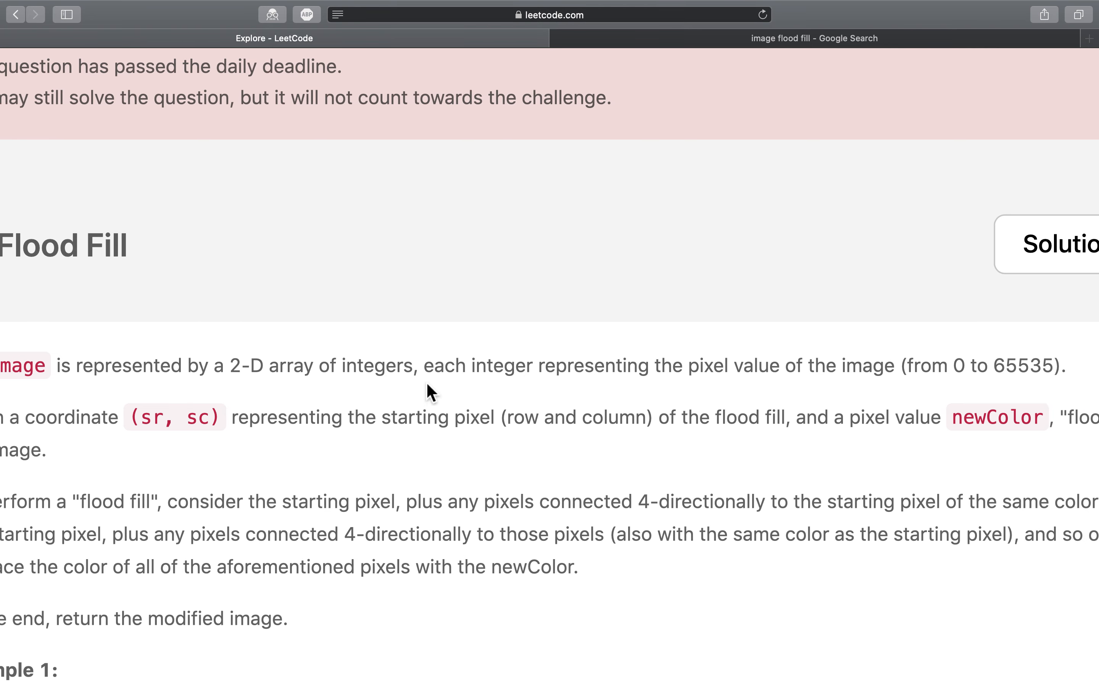
mouse_move(720, 405)
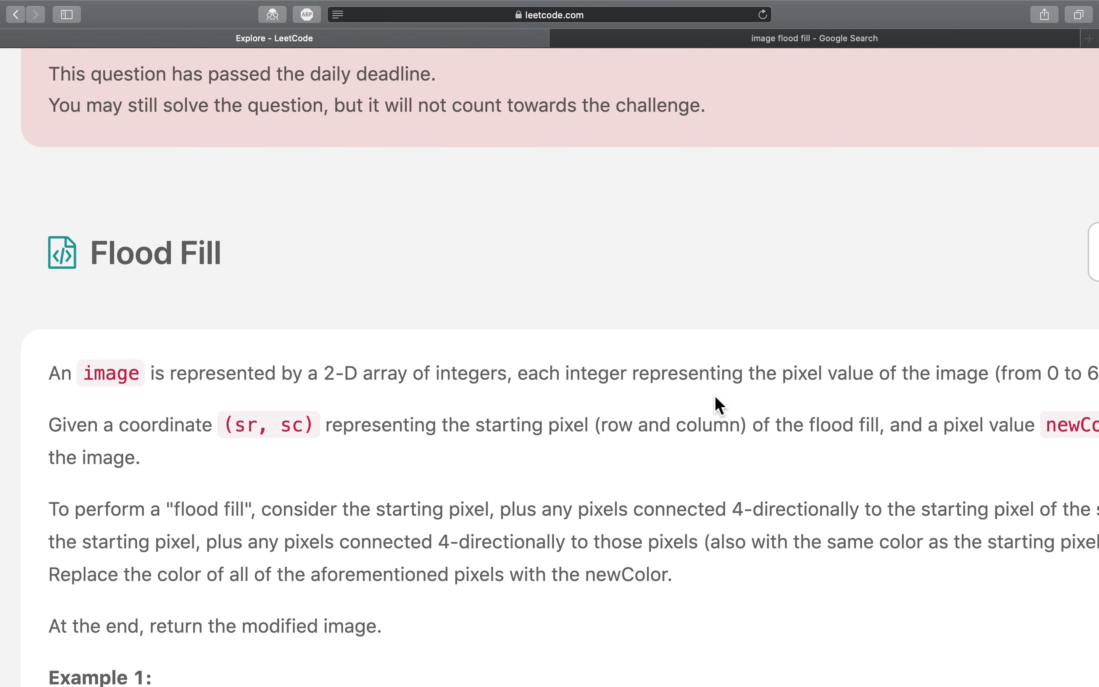
scroll("right", 3)
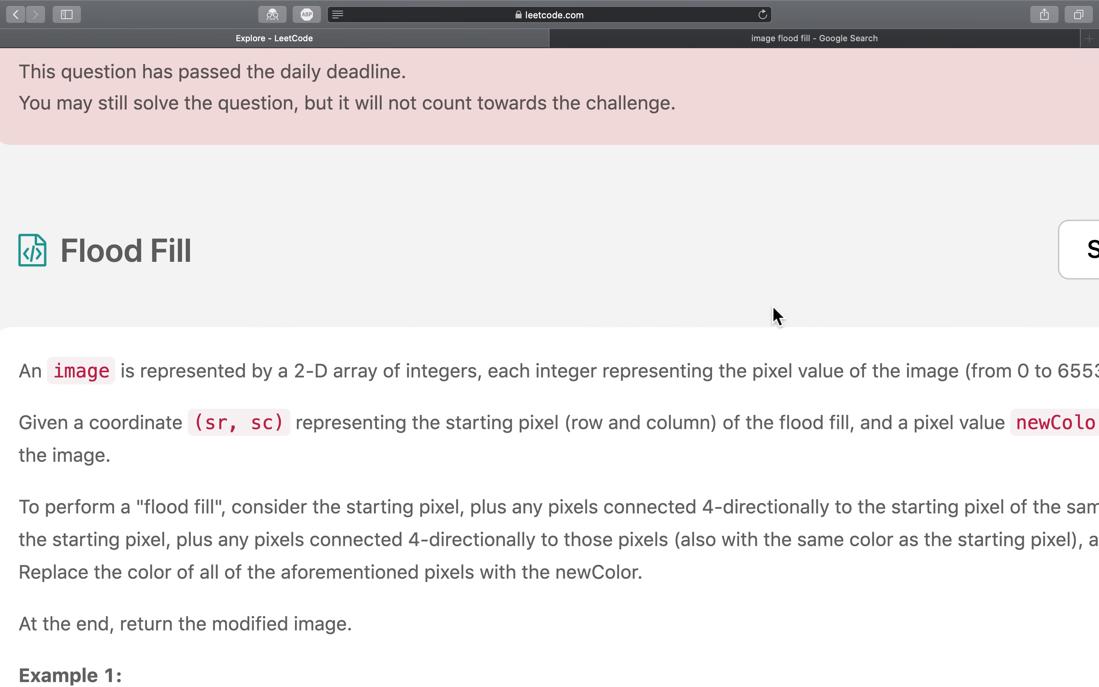
mouse_move(759, 90)
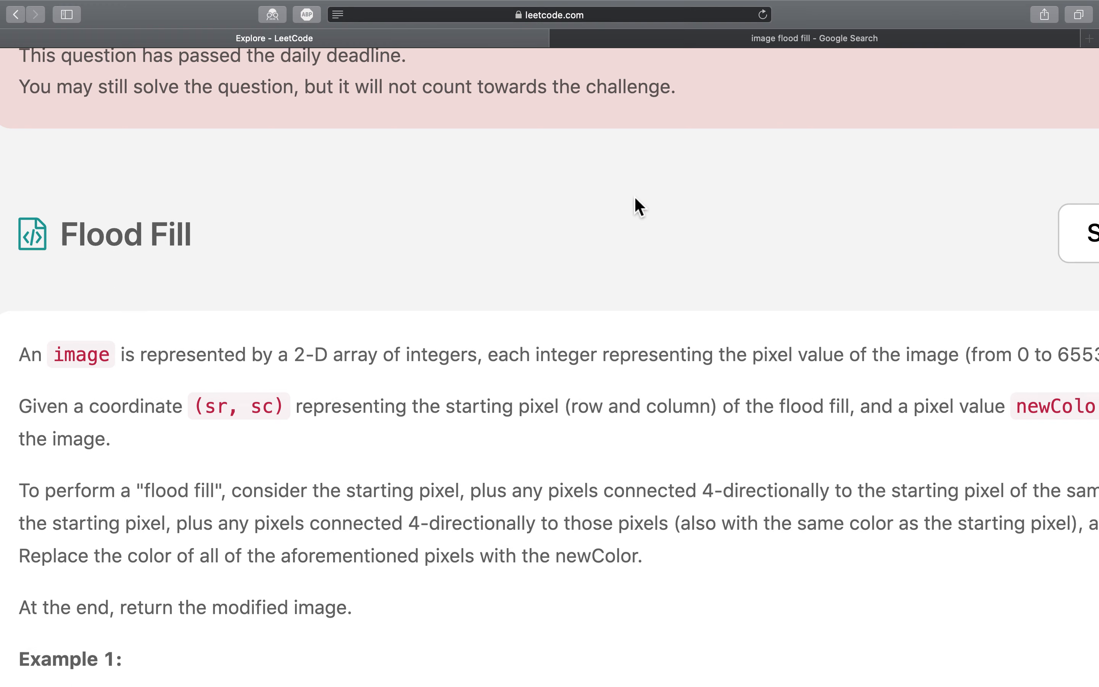
left_click(813, 38)
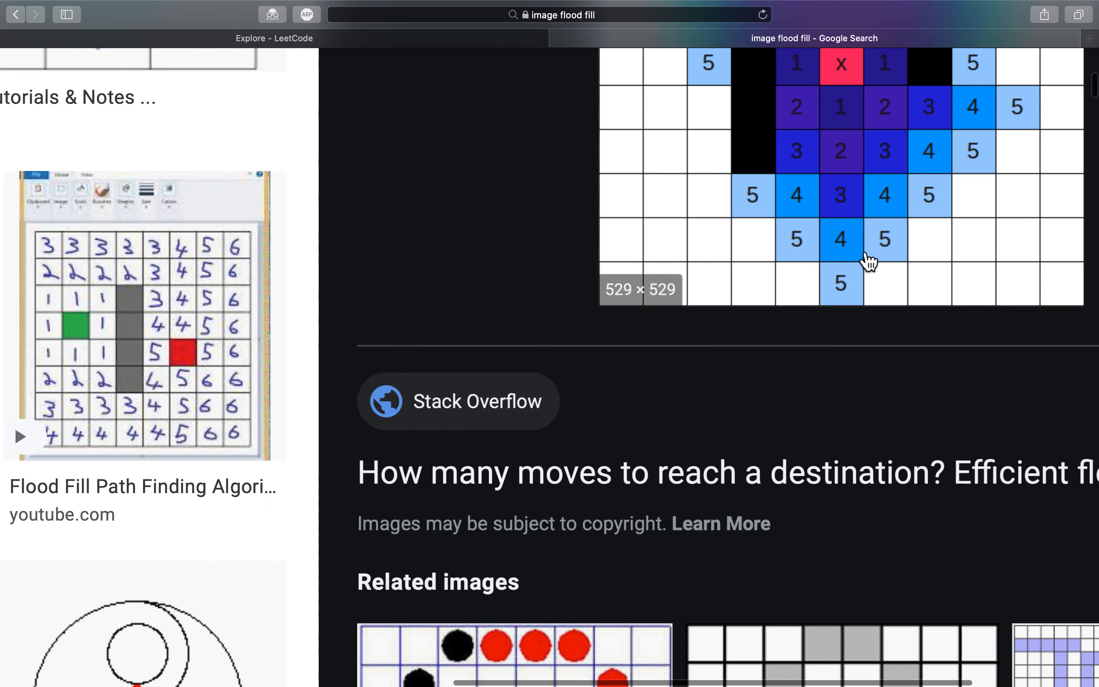
scroll("down", 3)
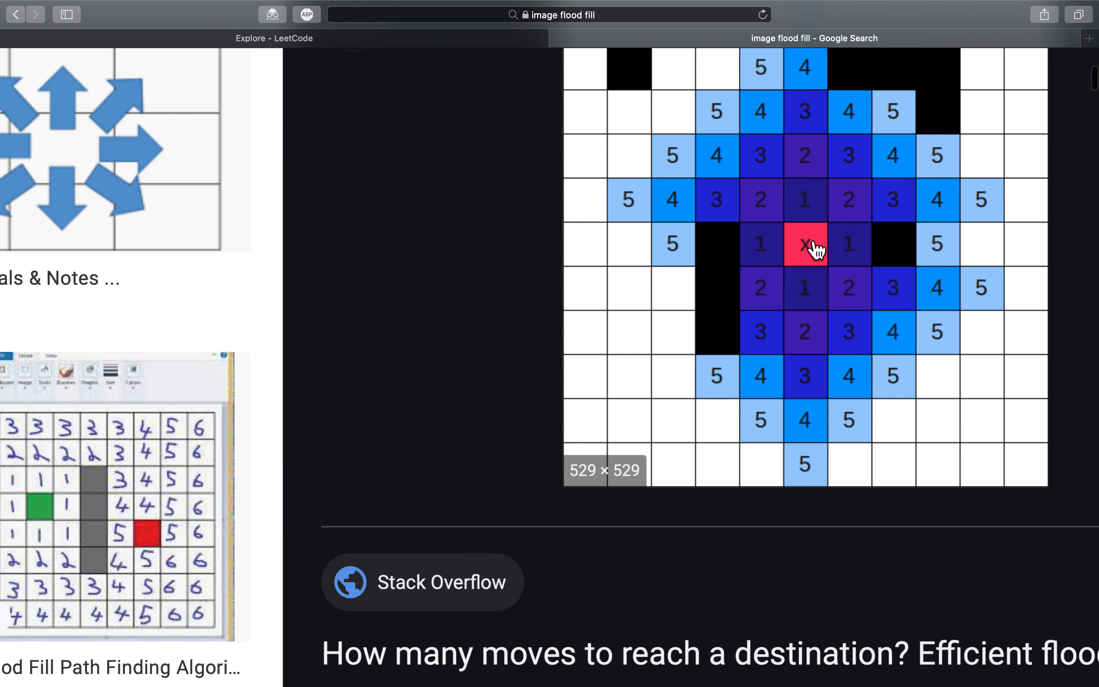
mouse_move(819, 260)
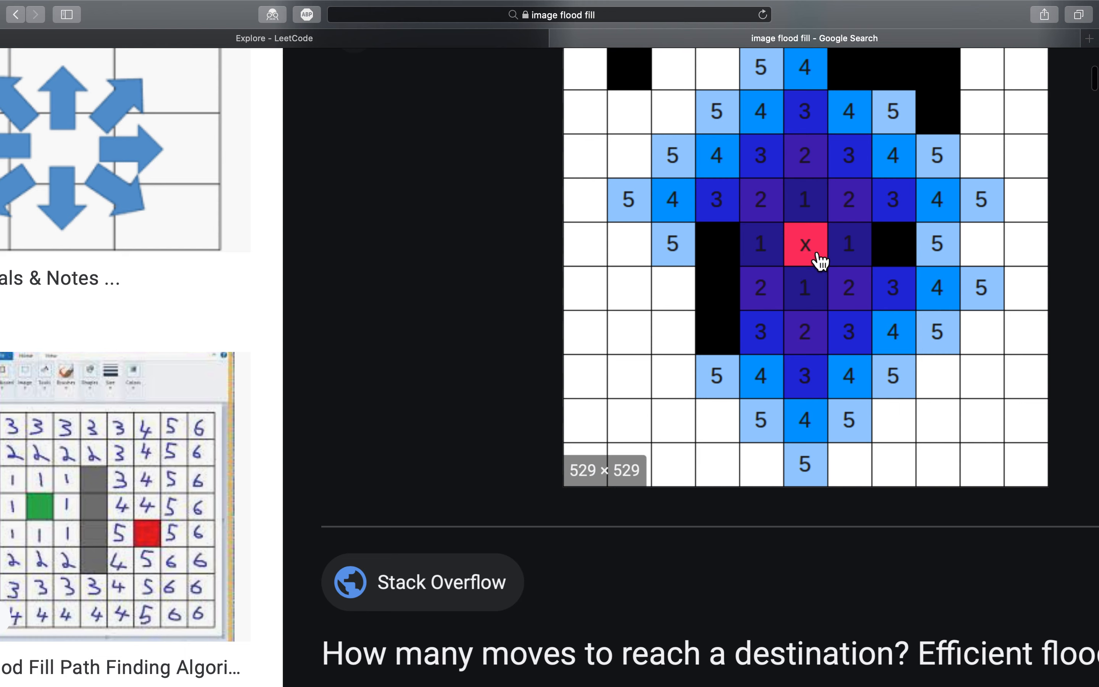
mouse_move(820, 272)
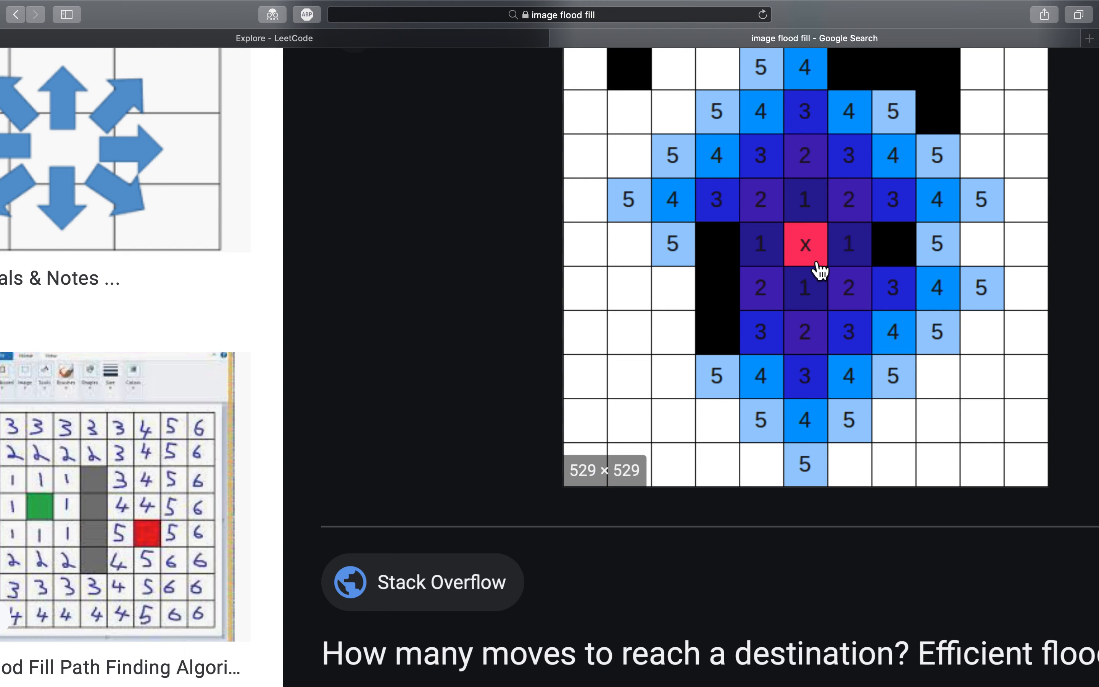
mouse_move(820, 224)
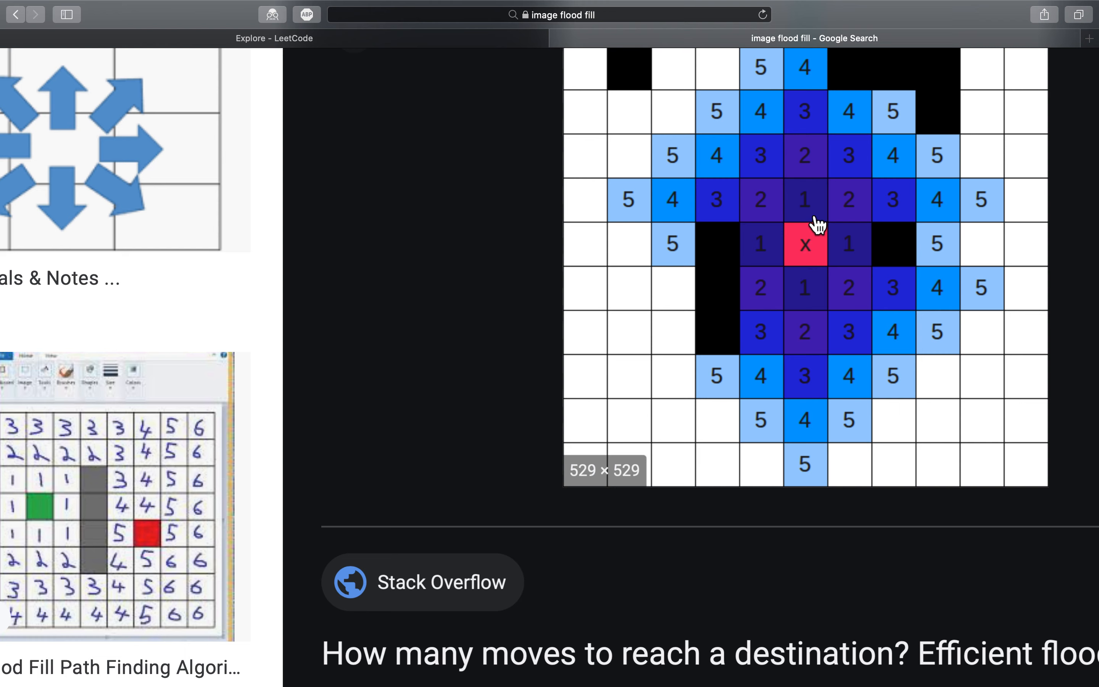
mouse_move(790, 241)
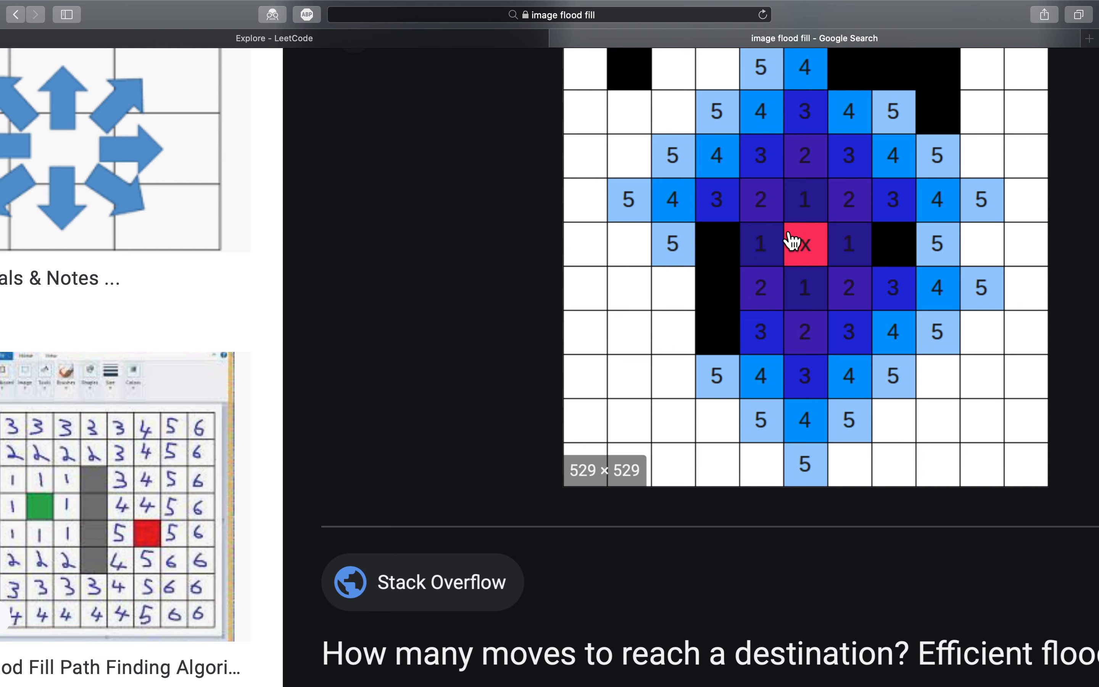
mouse_move(819, 209)
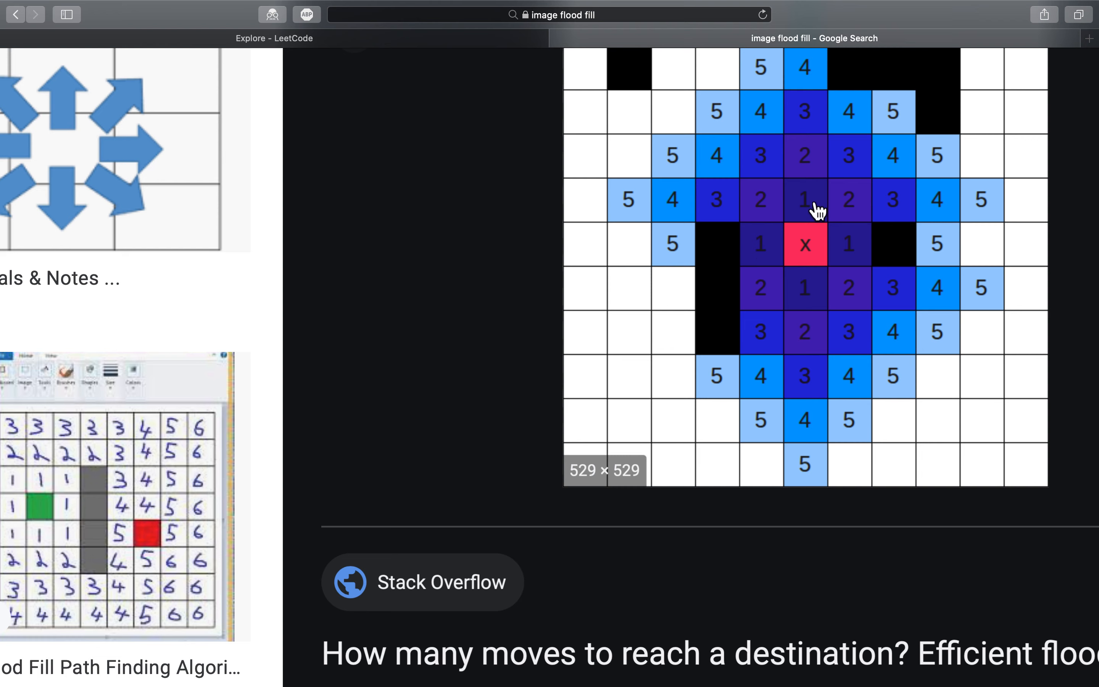
mouse_move(806, 210)
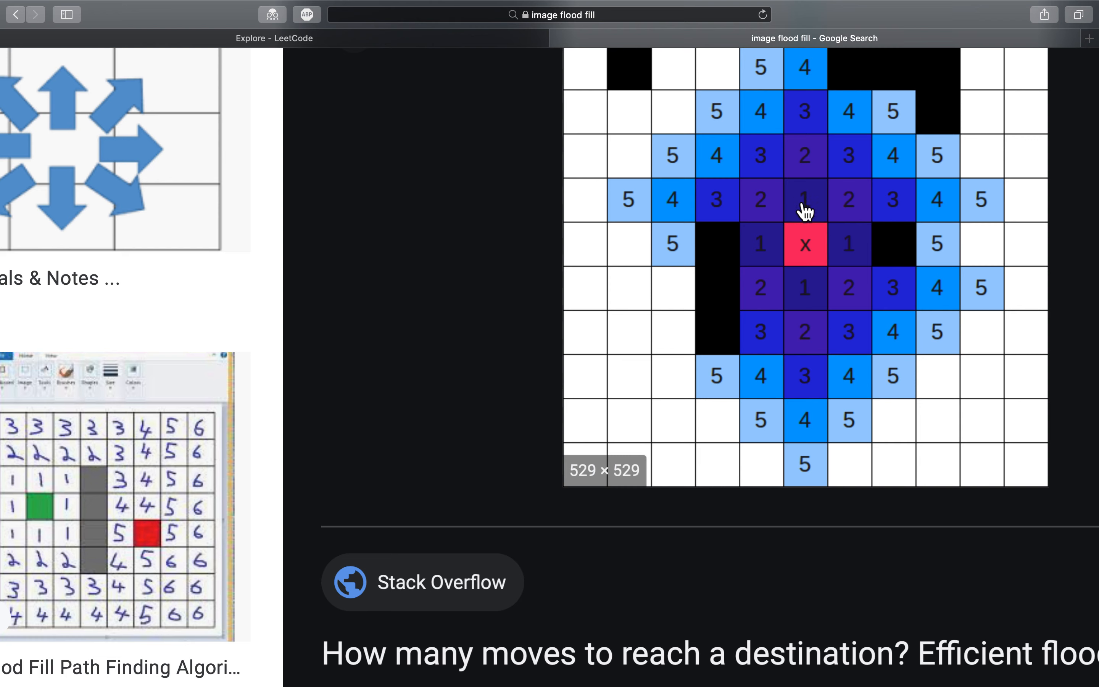
mouse_move(841, 215)
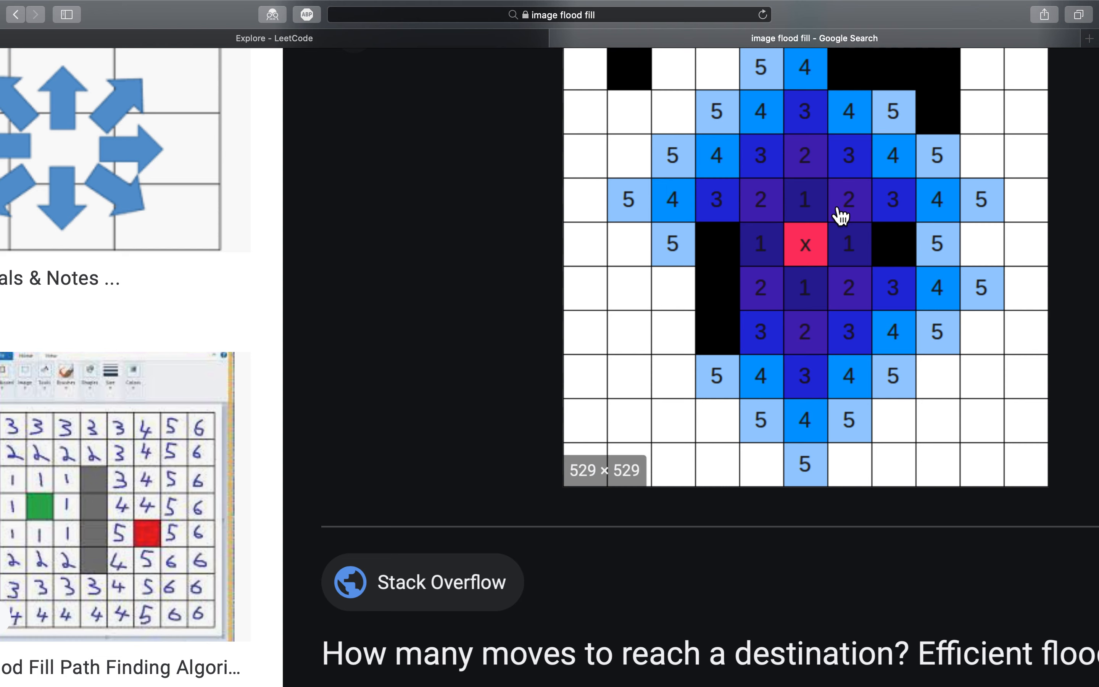
mouse_move(818, 160)
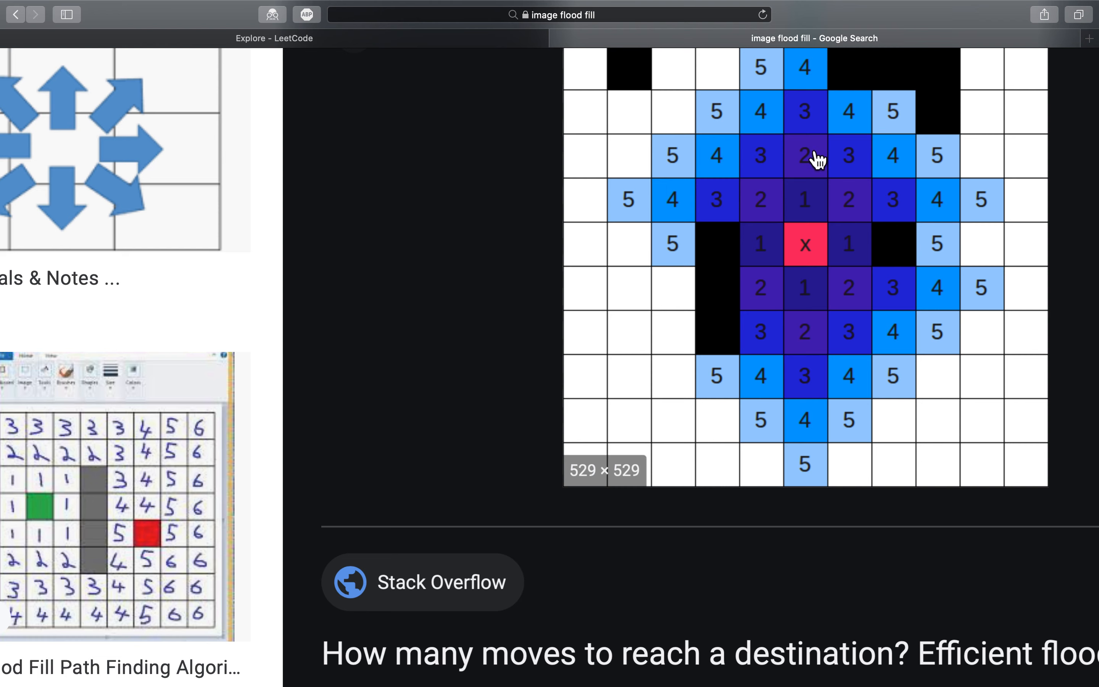
mouse_move(815, 168)
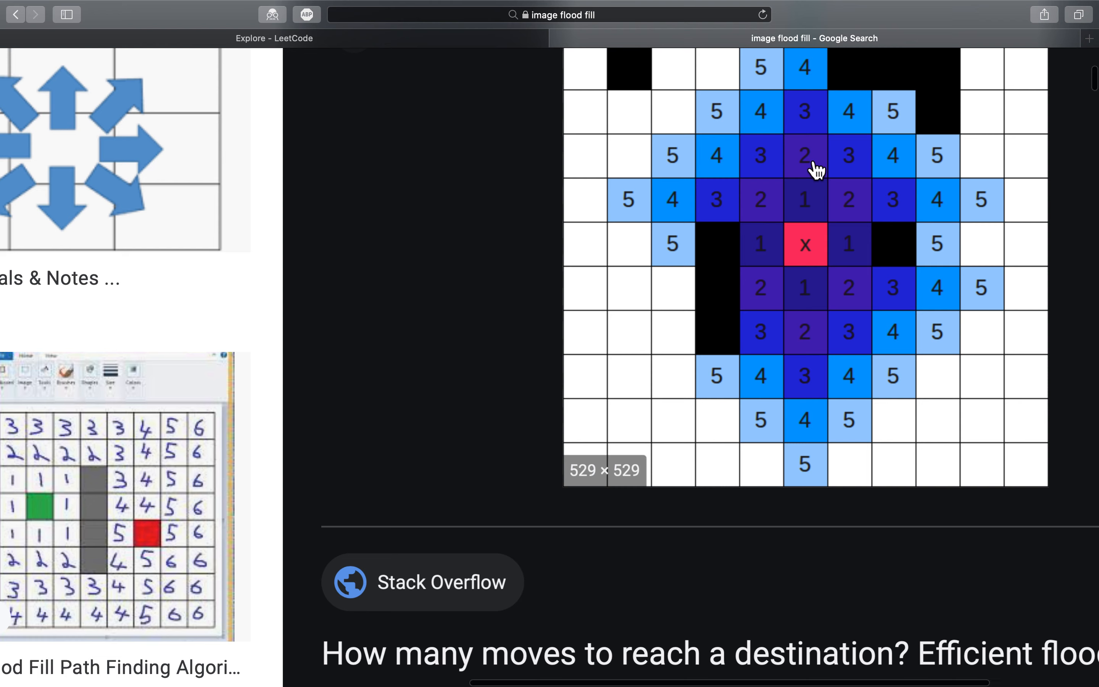
mouse_move(823, 130)
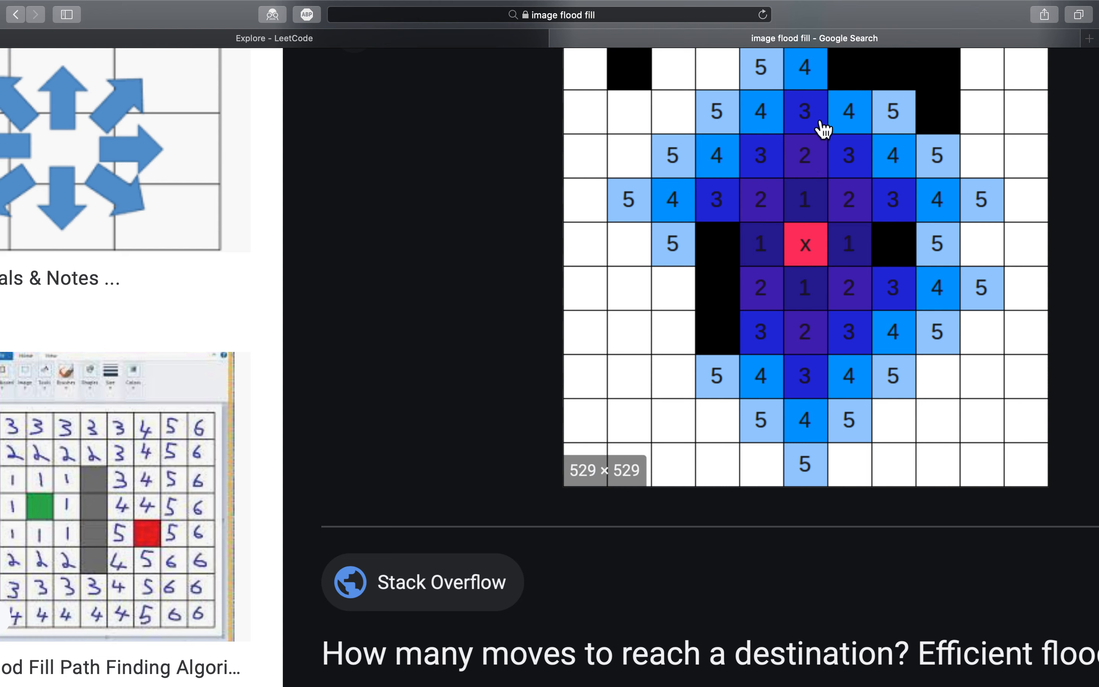
mouse_move(457, 37)
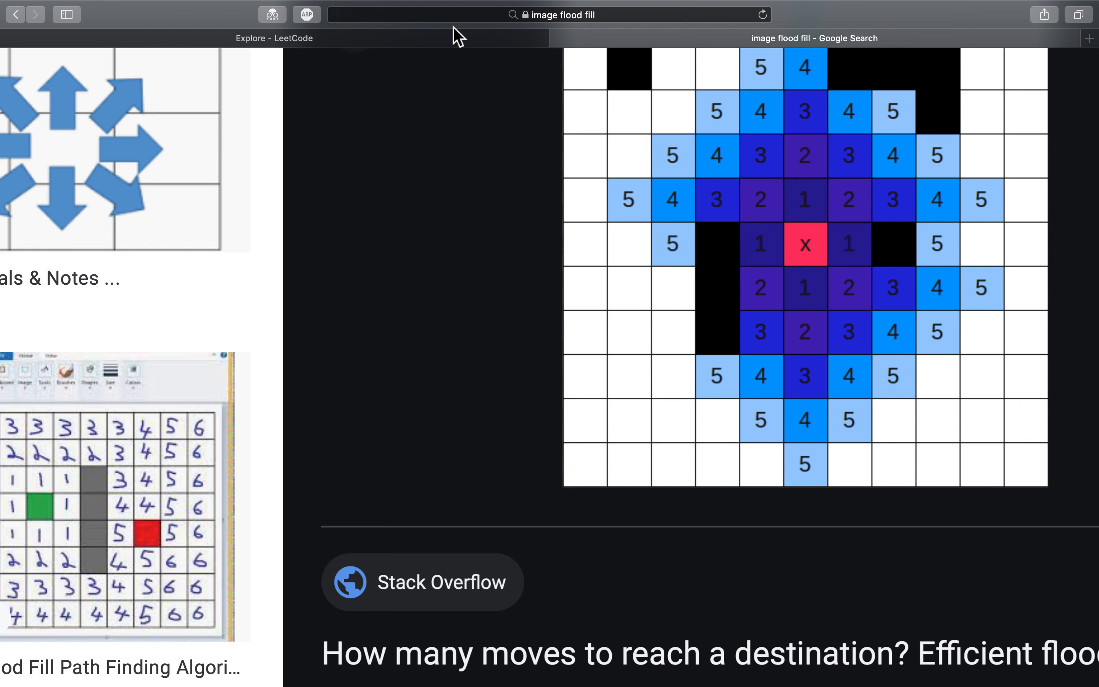
mouse_move(444, 46)
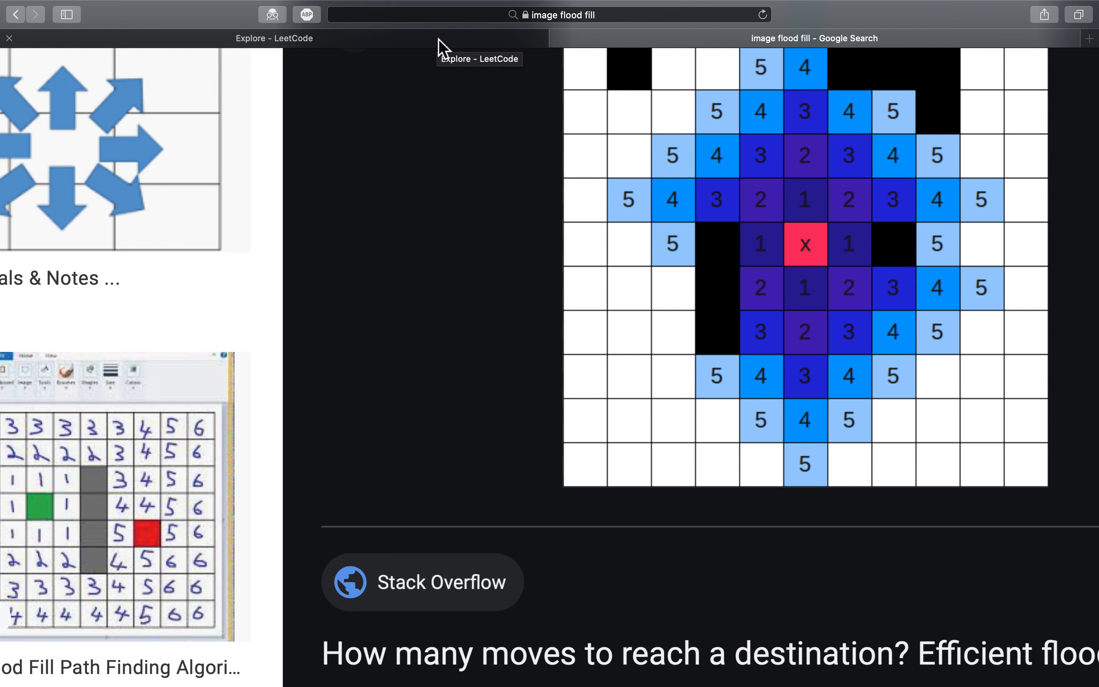
Step: Declare void dfs(vector<vector<int>>& image, int sr, int sc, int start, int neww) below floodFill
left_click(273, 38)
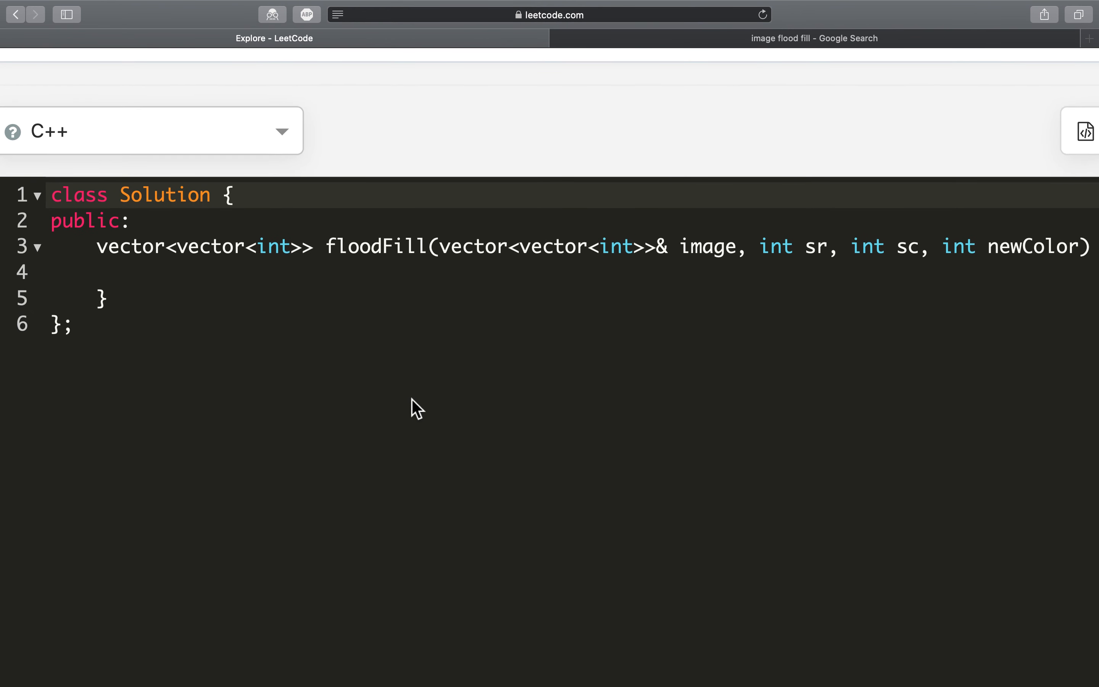
key("Return")
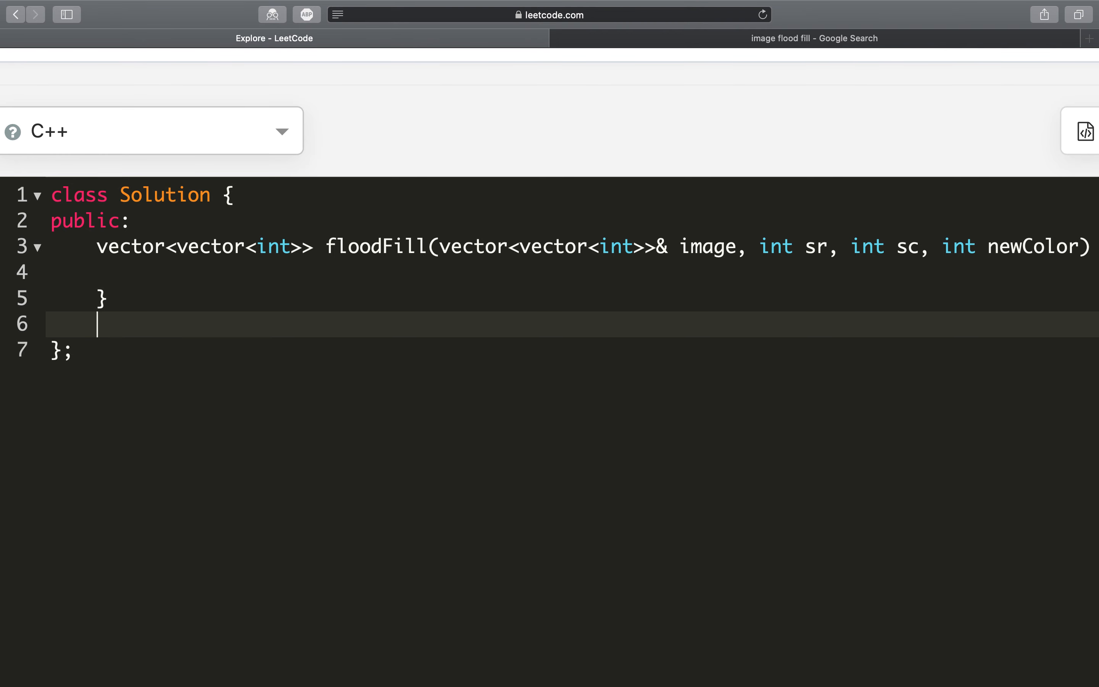
type("void dfs()")
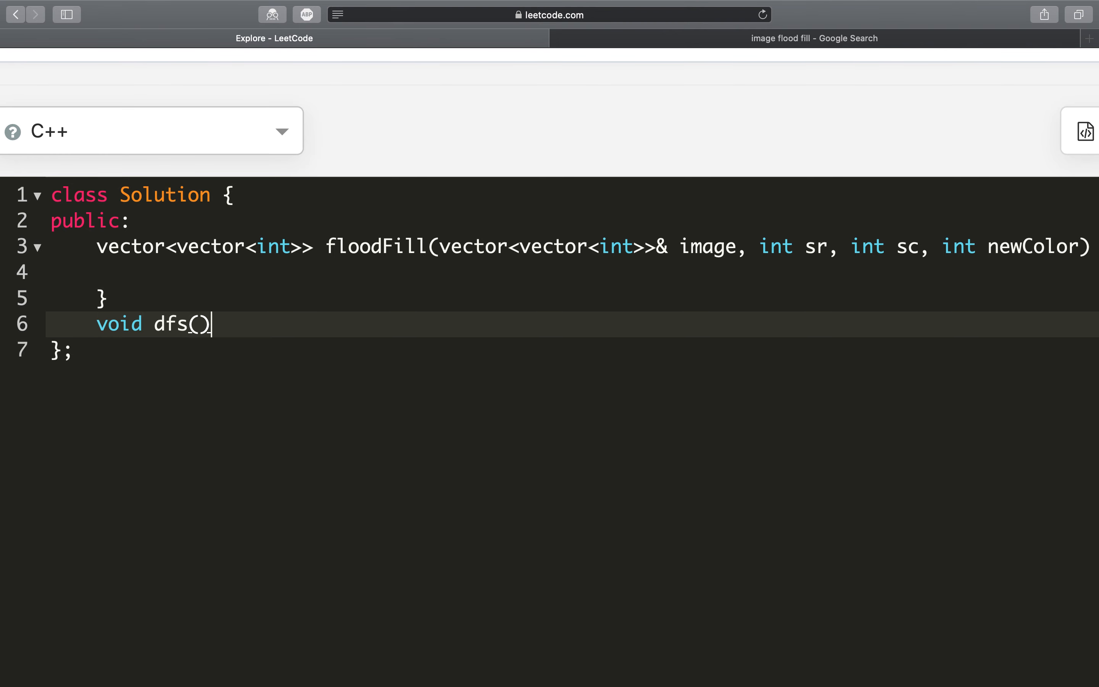
type("vec")
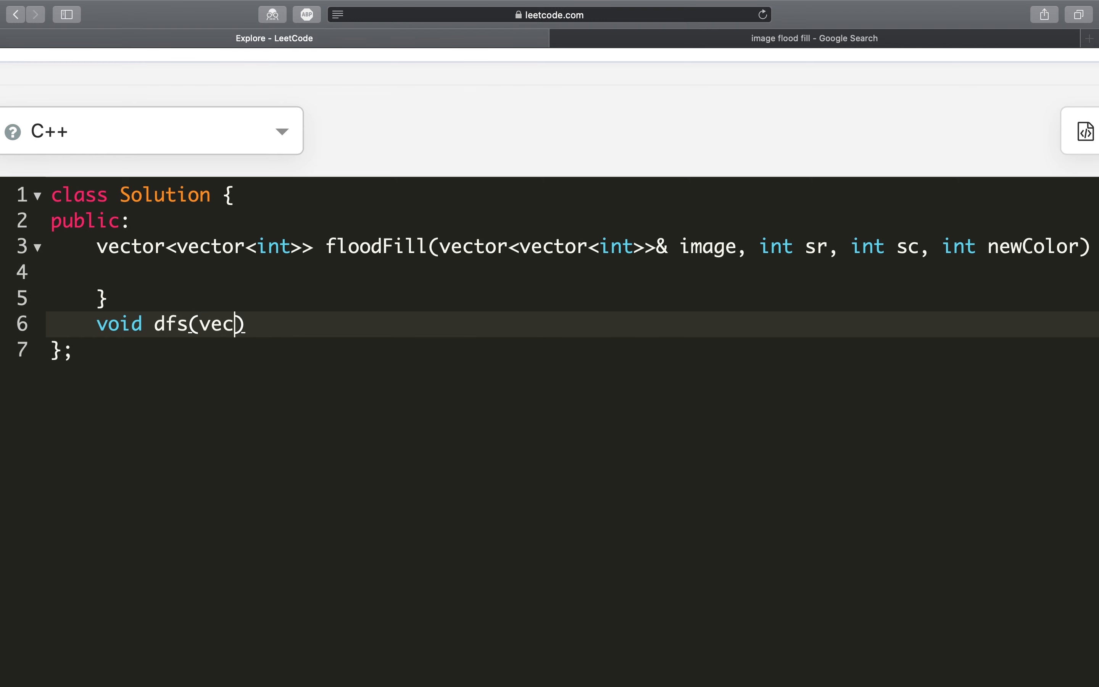
type("tor<")
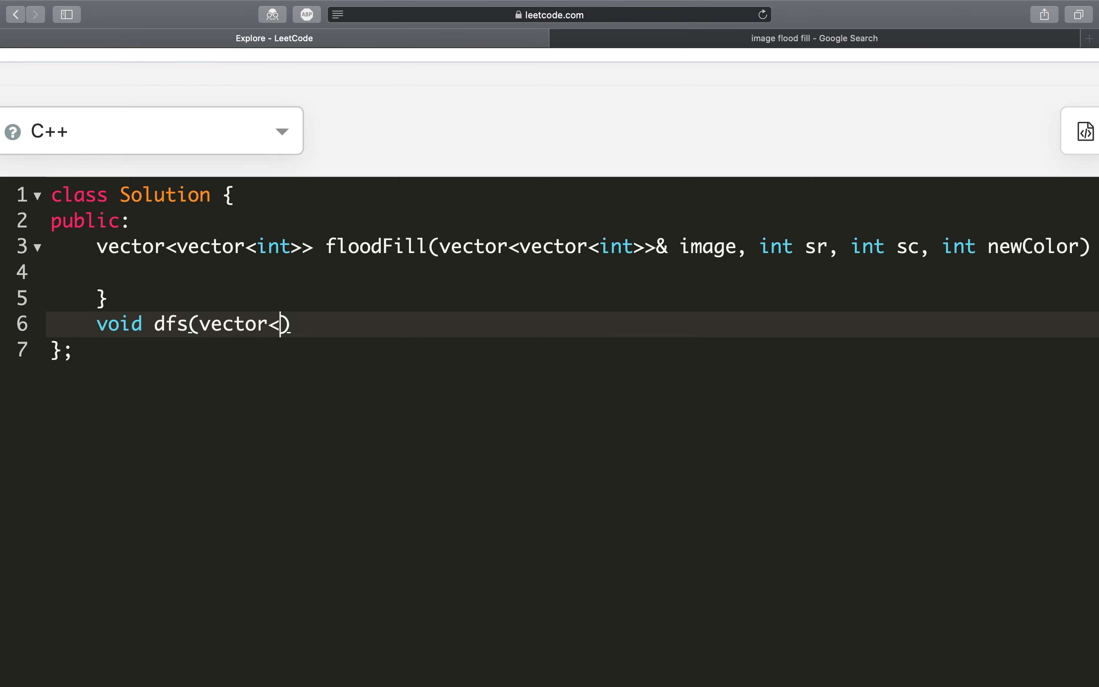
type("vector<i")
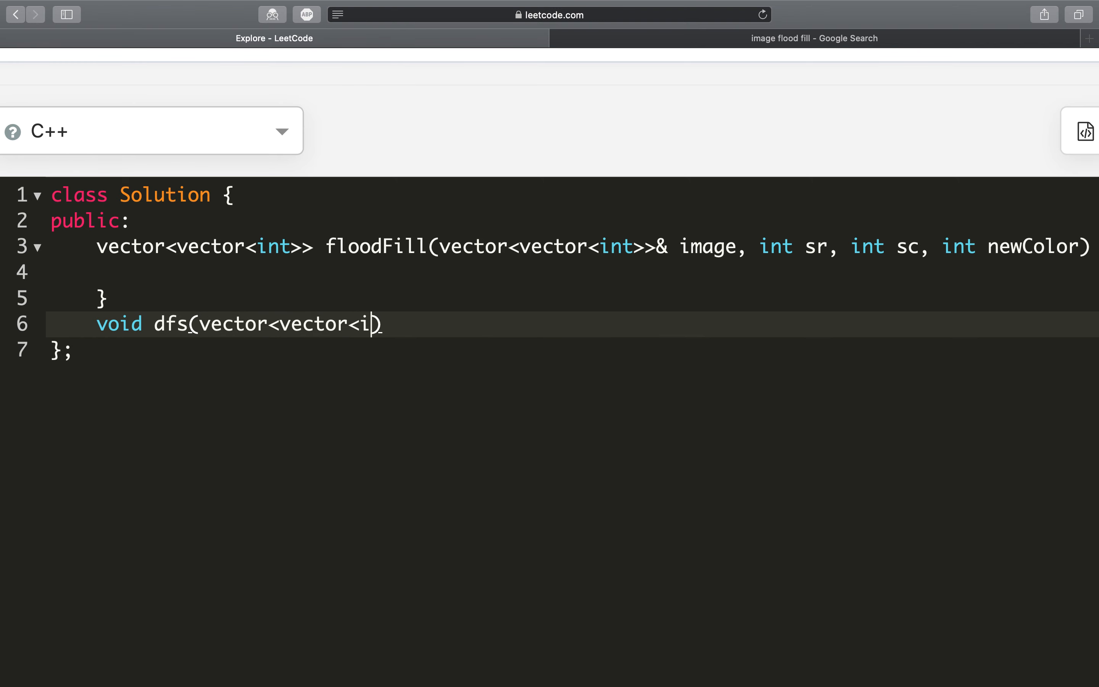
type("nt>> image")
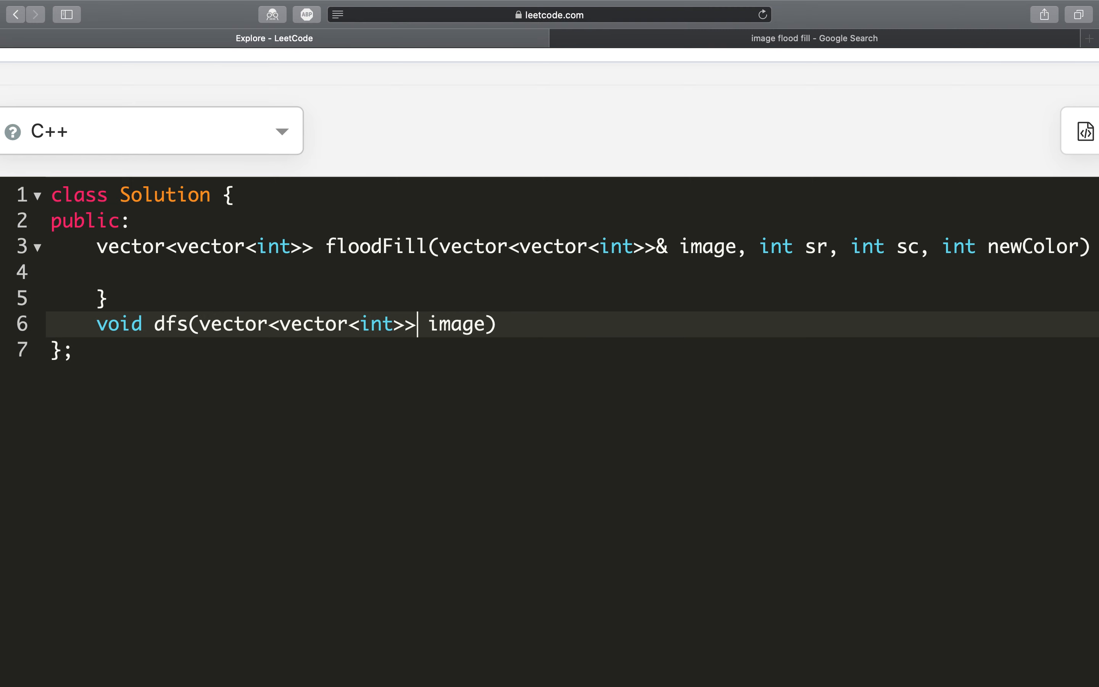
type("&")
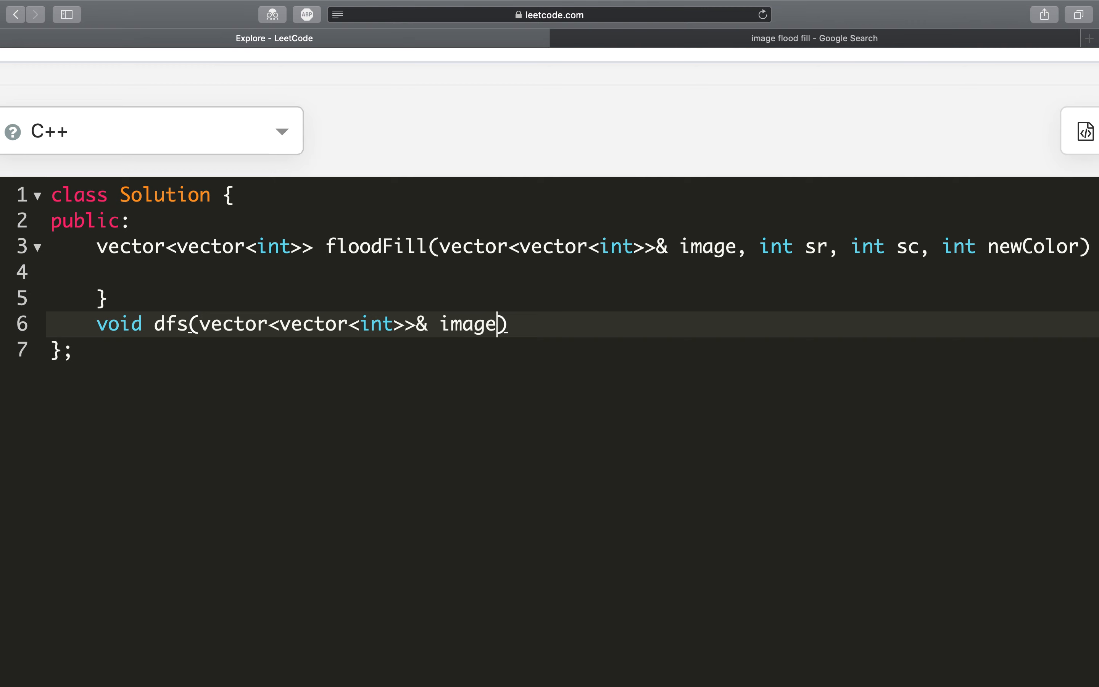
type(", int sr, in")
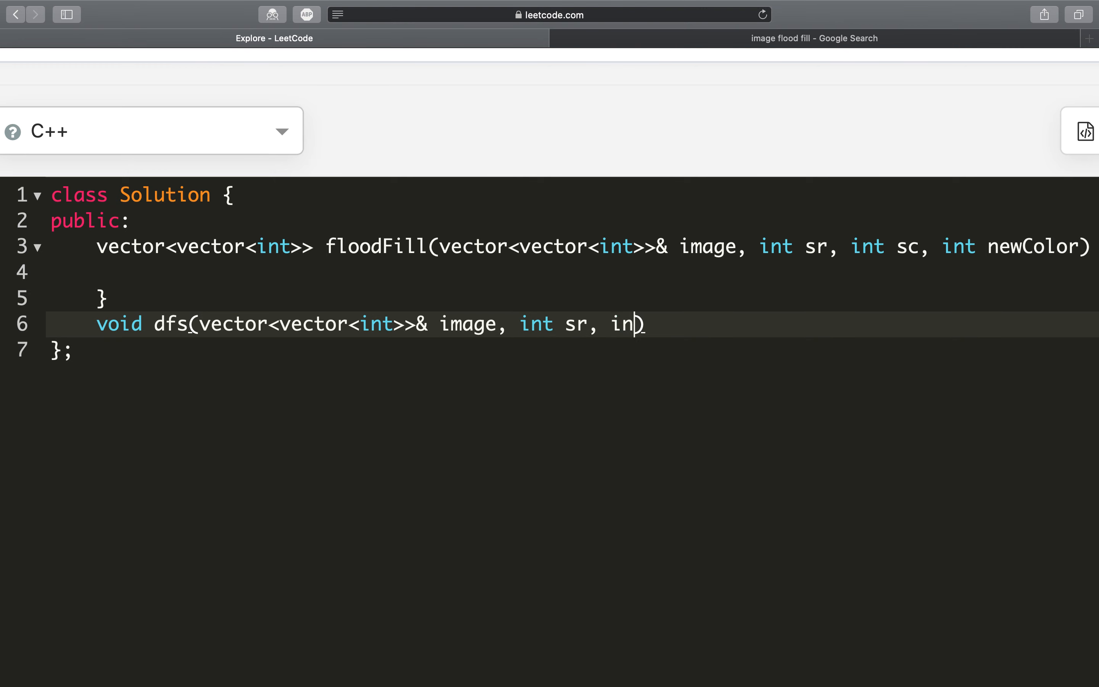
type("t sc")
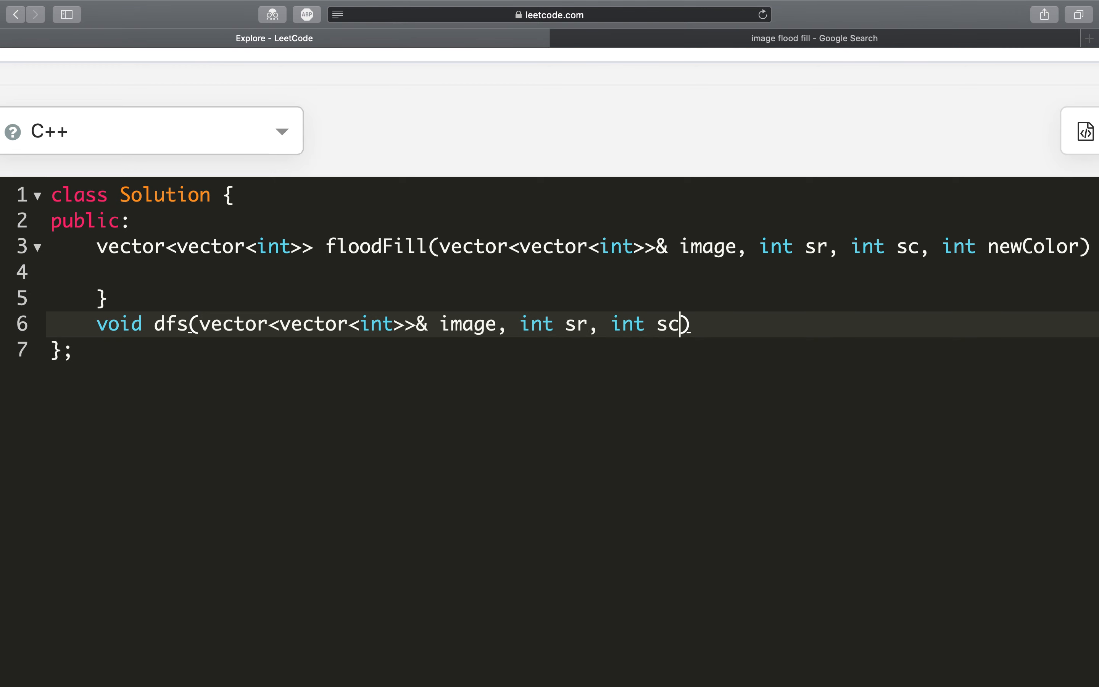
type(", int sta")
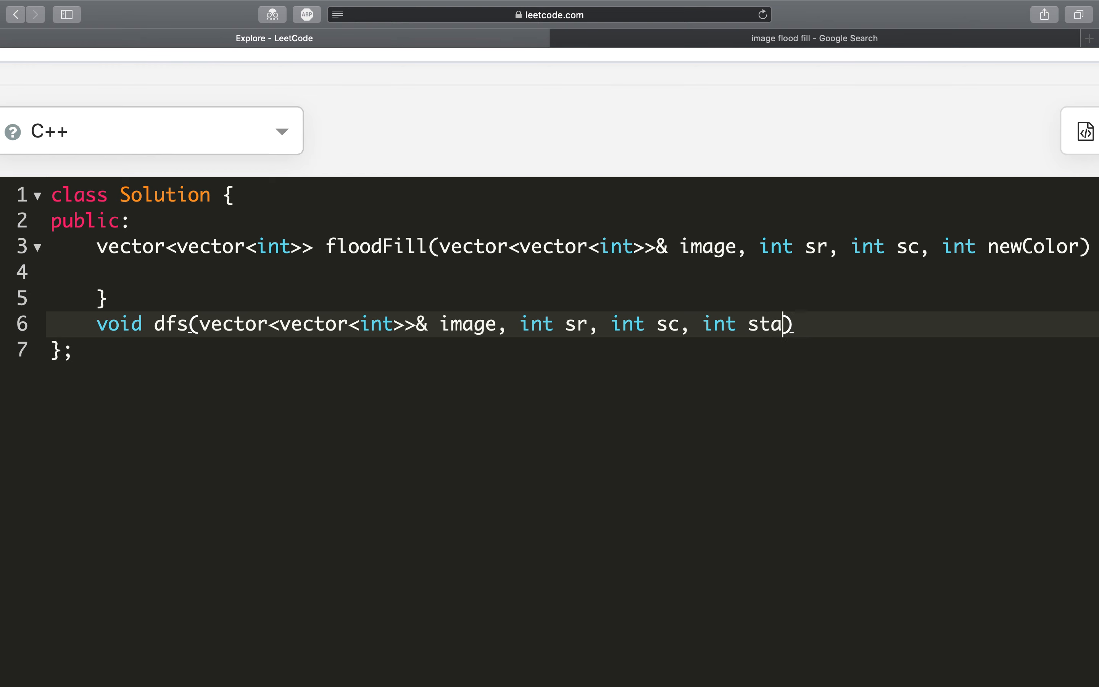
type("rt, int neww")
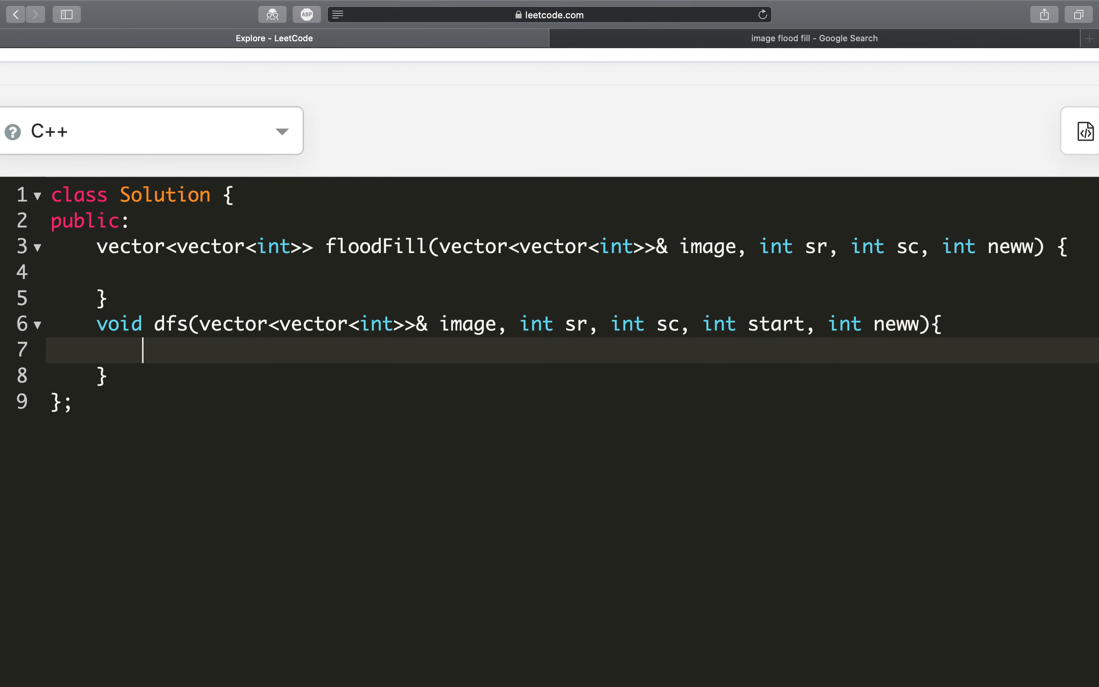
Step: Start an if guard in dfs with a comment noting the out-of-bound check before the function
type("if()")
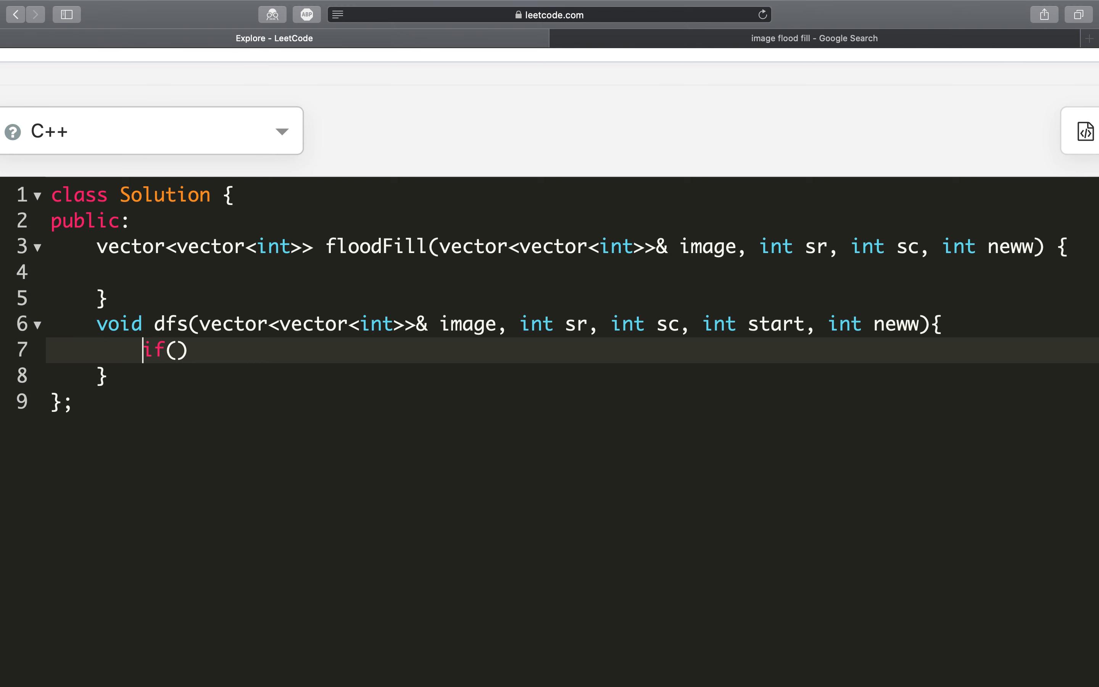
key("Return")
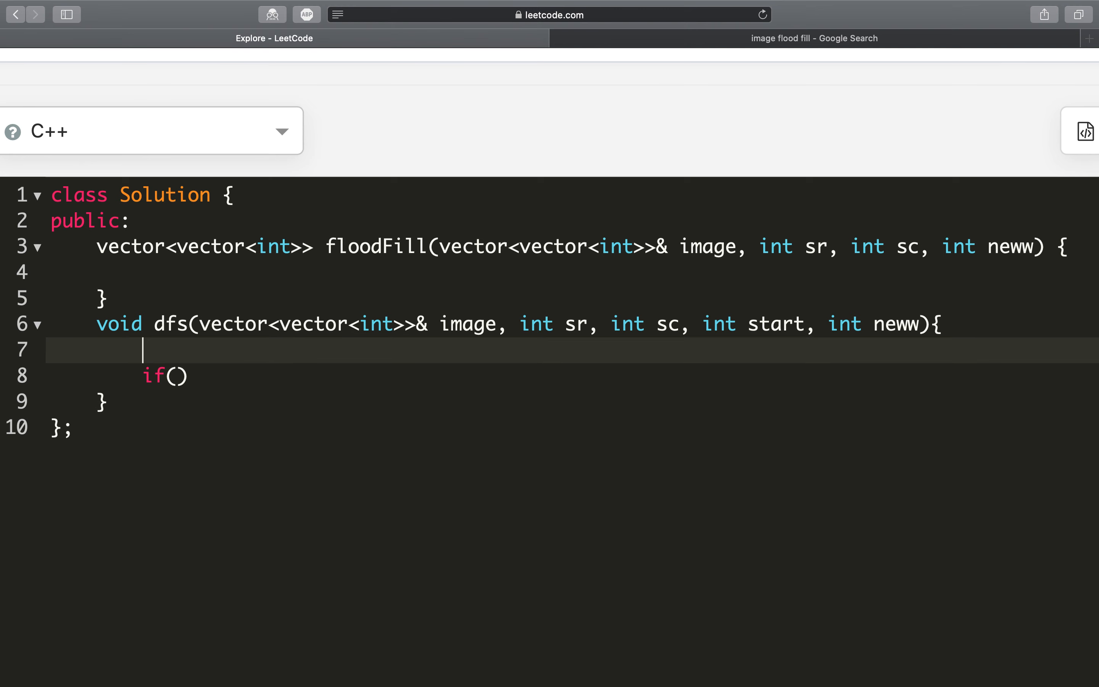
type("//")
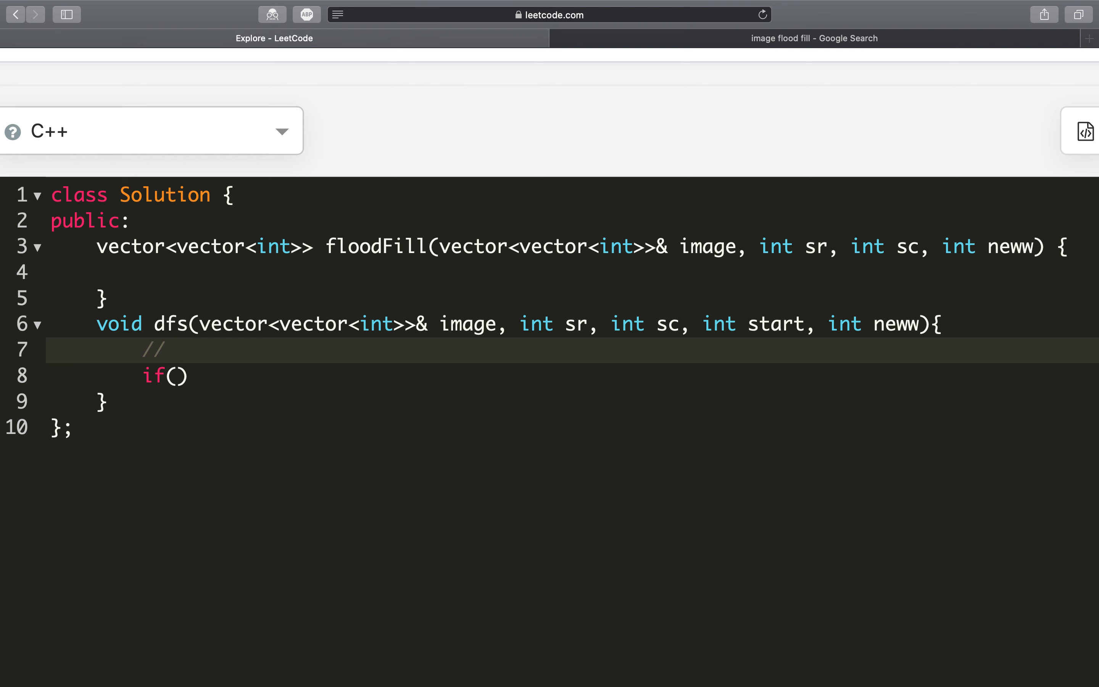
type("check")
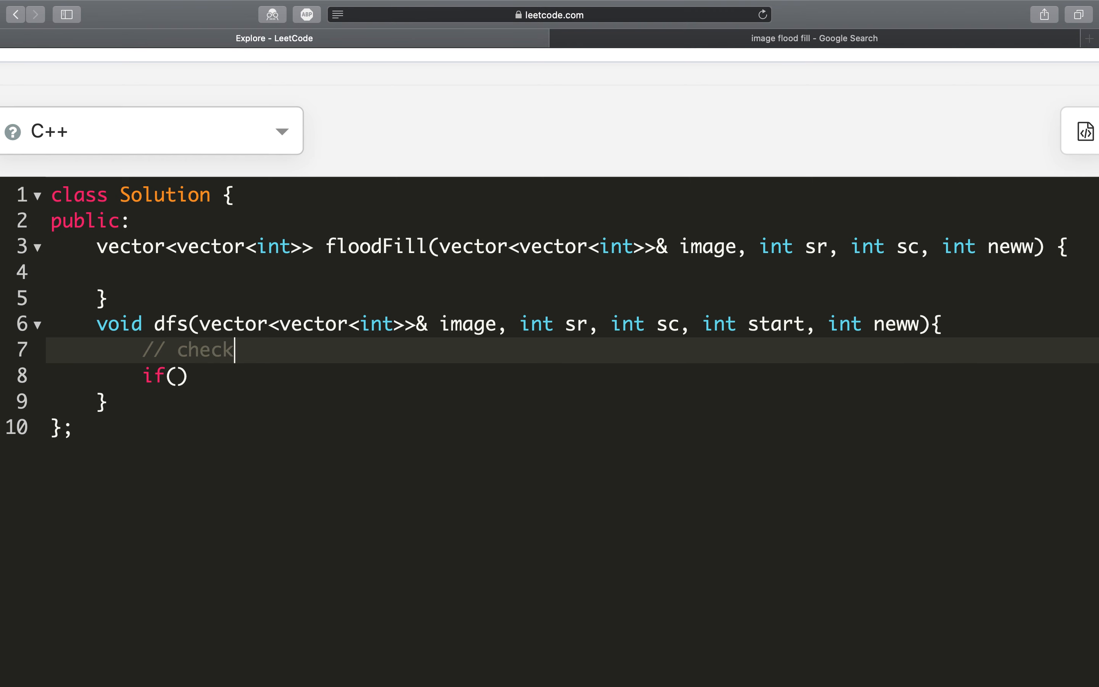
type("out of bou")
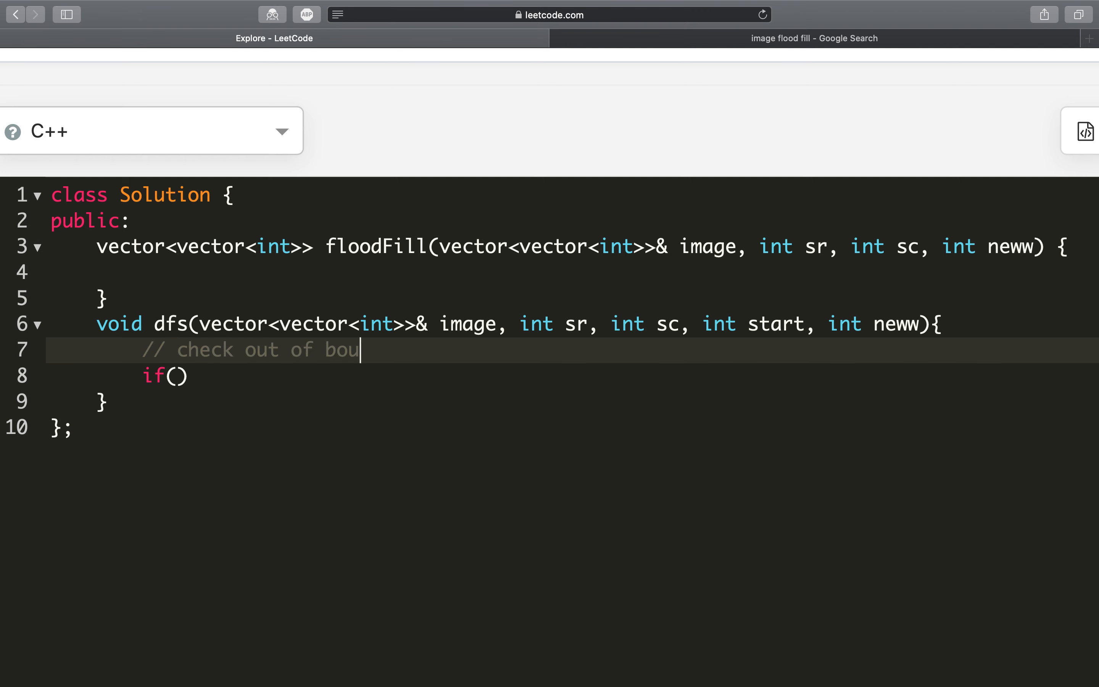
type("nd")
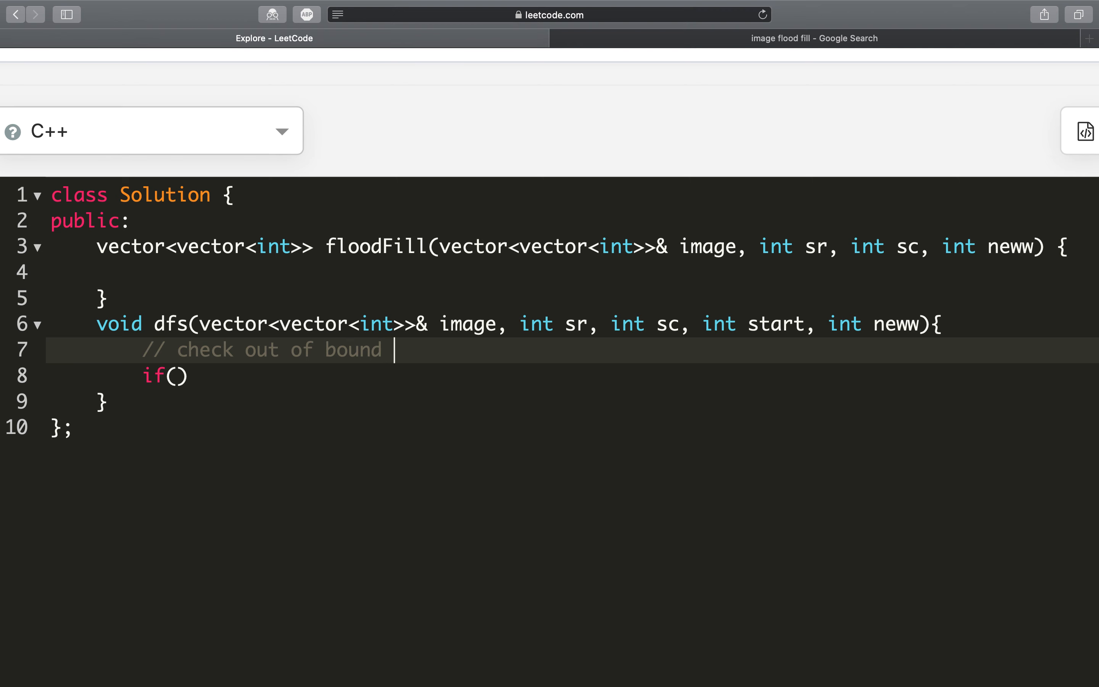
type("before pero")
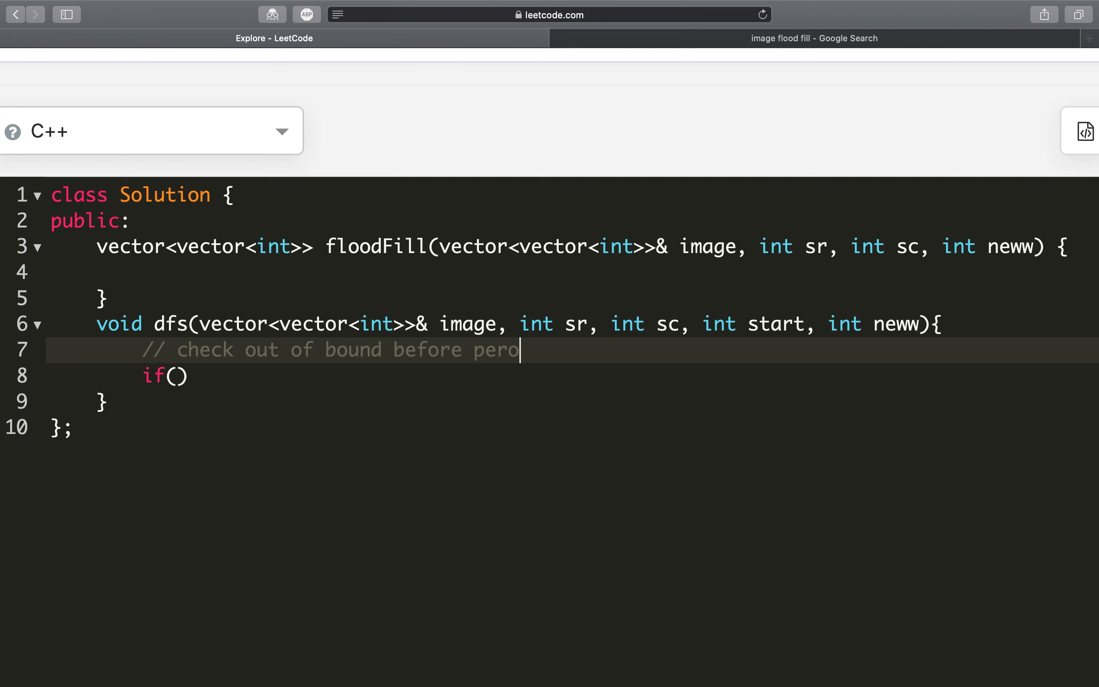
type("ram function")
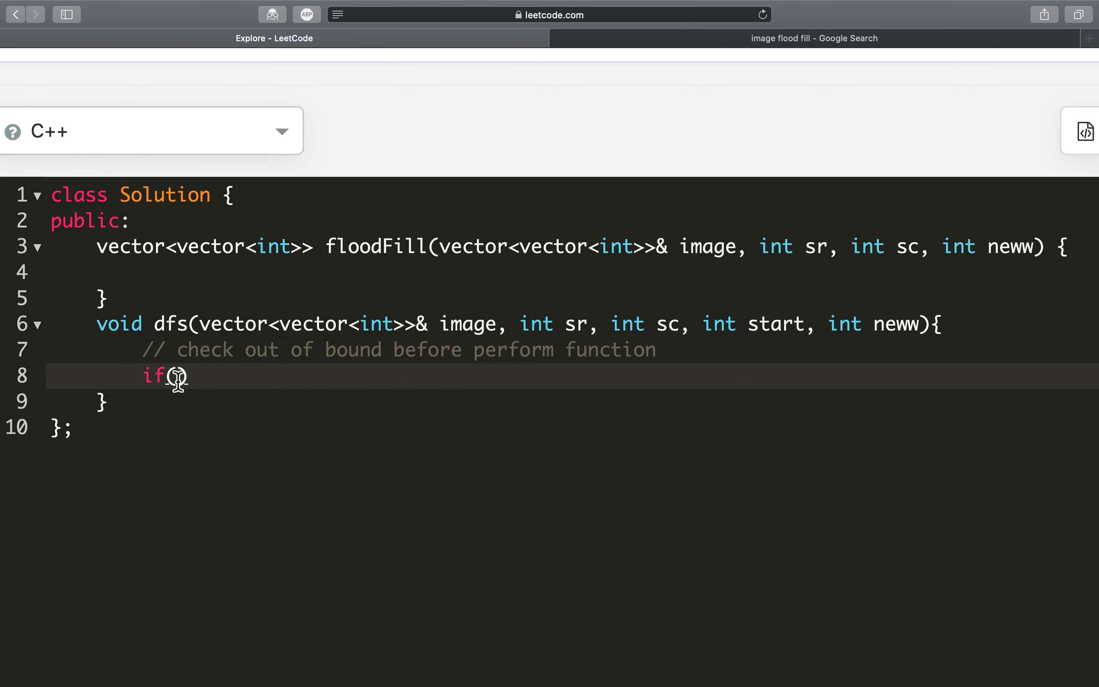
Step: Write the bounds condition: sr < 0 || sr >= image.size() || sc < 0 || sc >= image[0].size()
type("sr < 0 || sr")
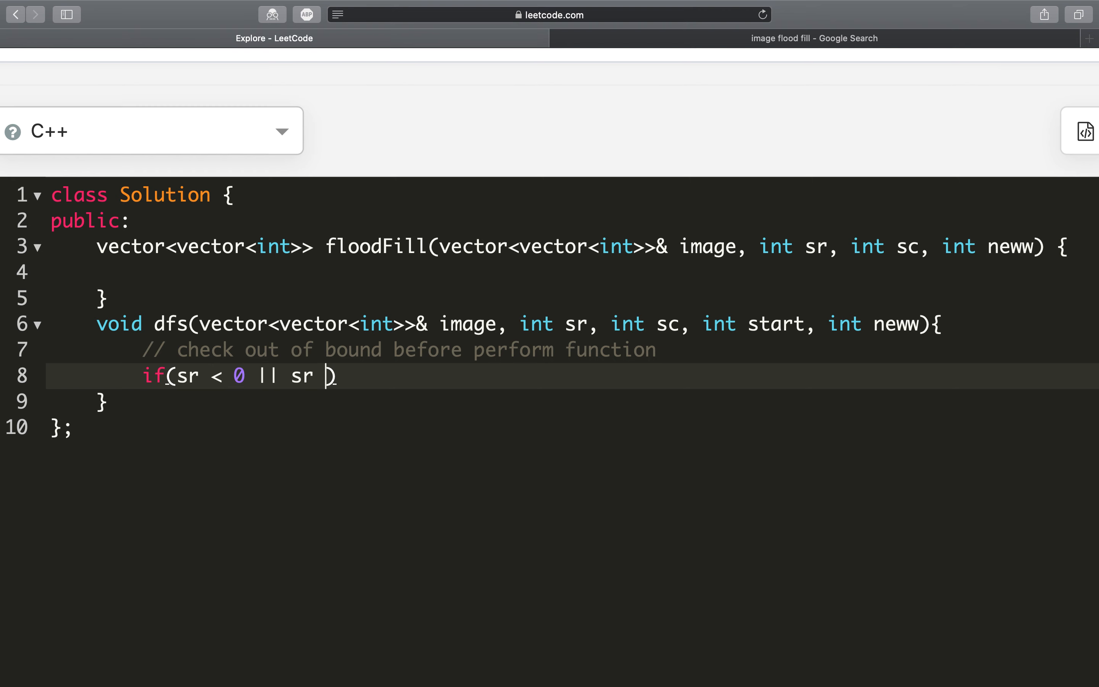
type(">= image.size(")
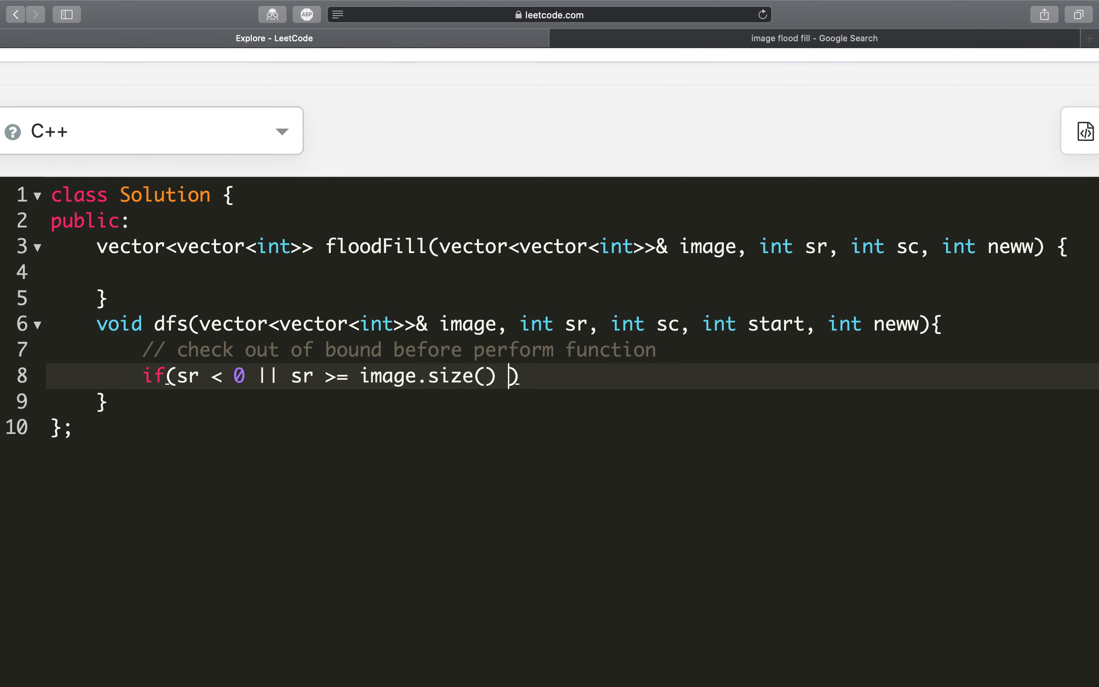
type("||")
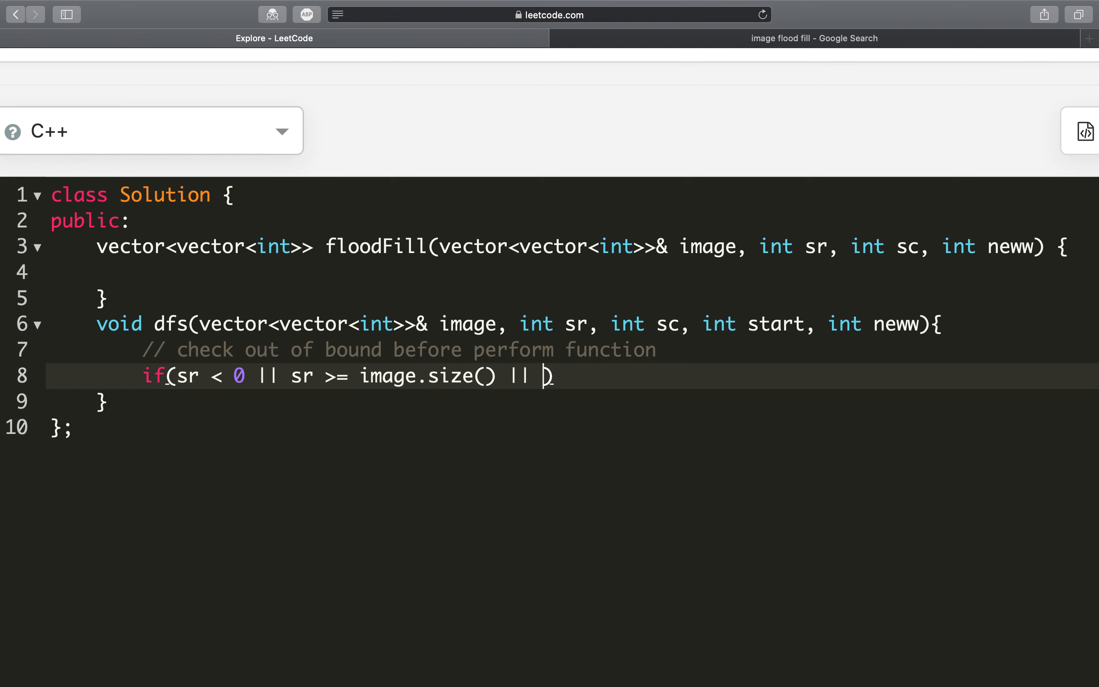
type("sc < 0")
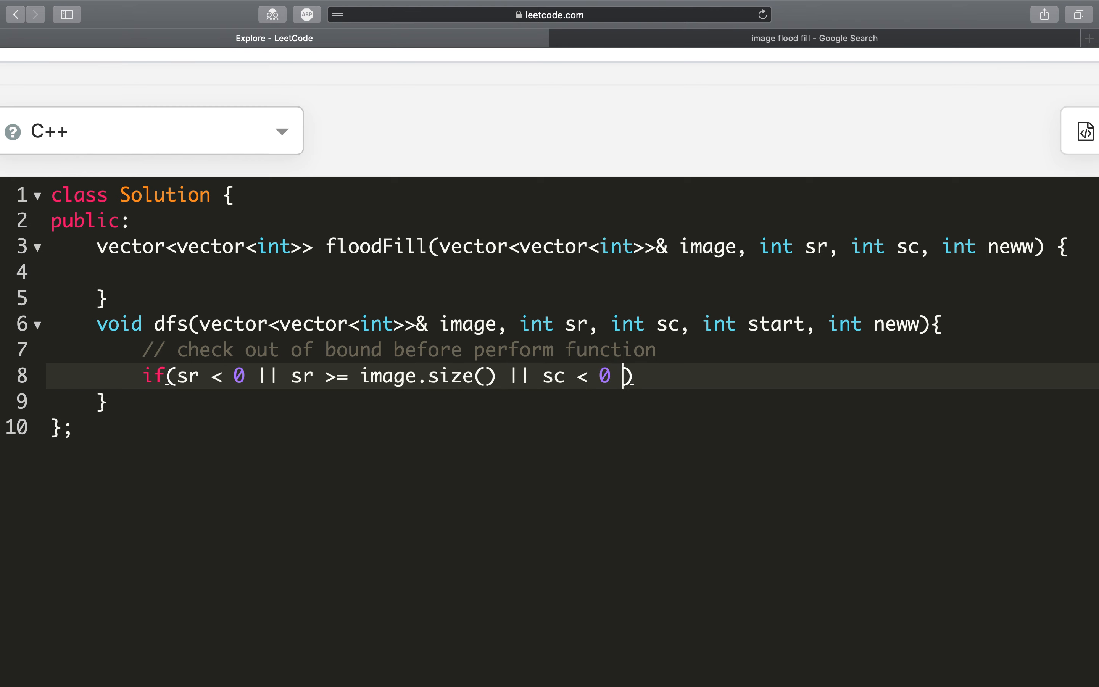
type("|| sc >=")
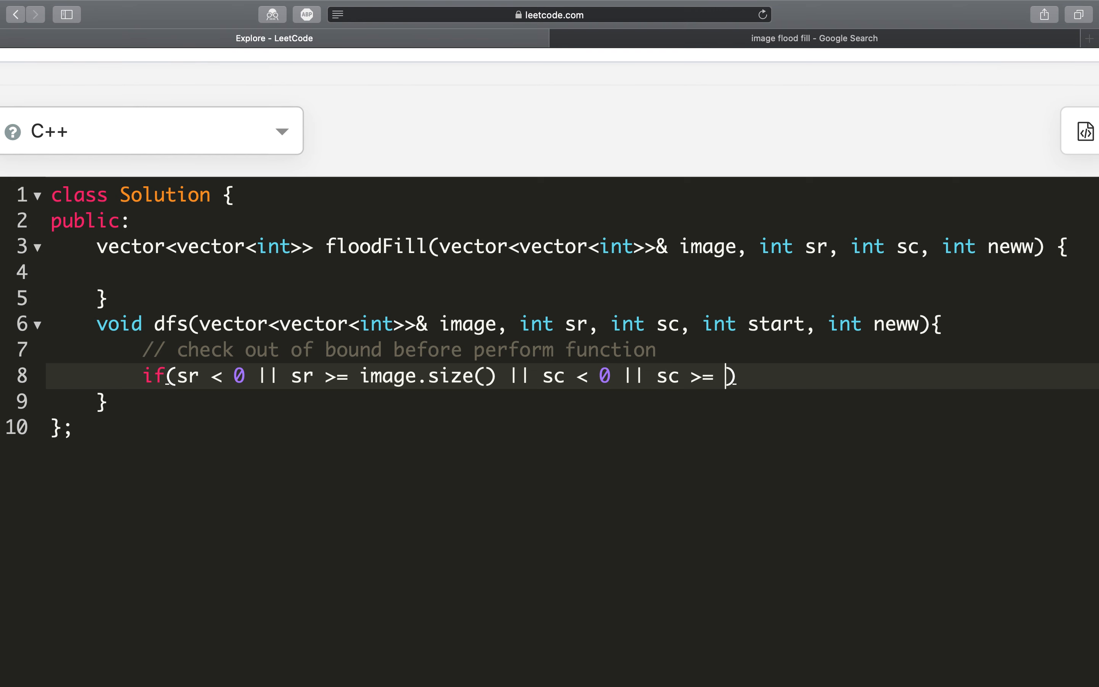
type("image[0]s.")
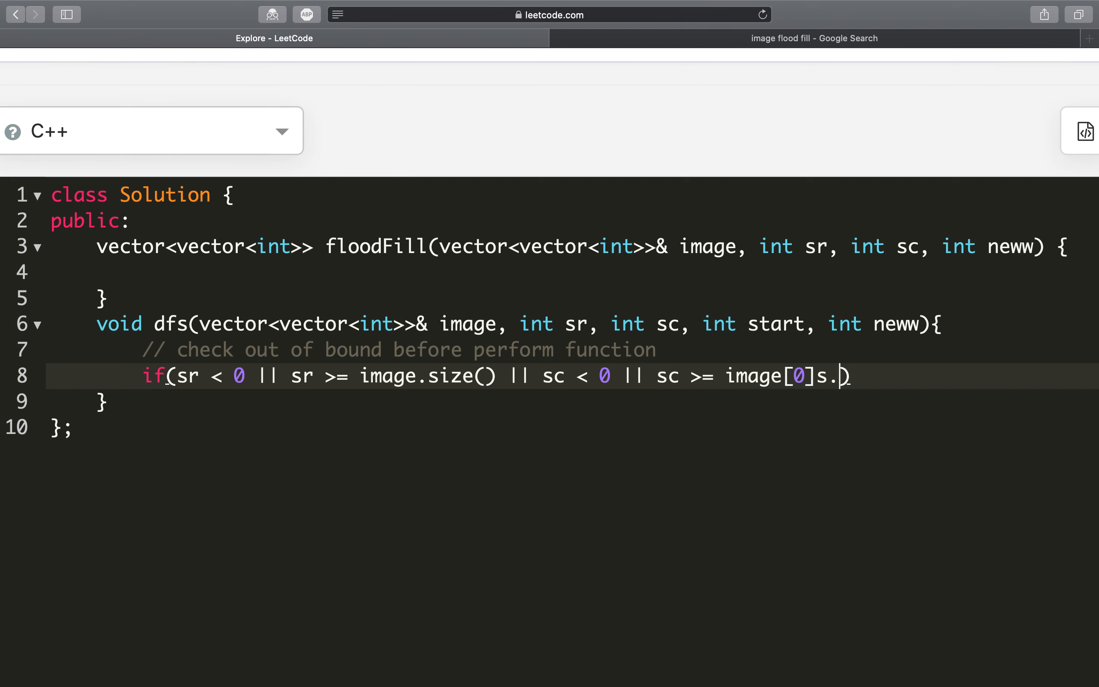
type("zie())")
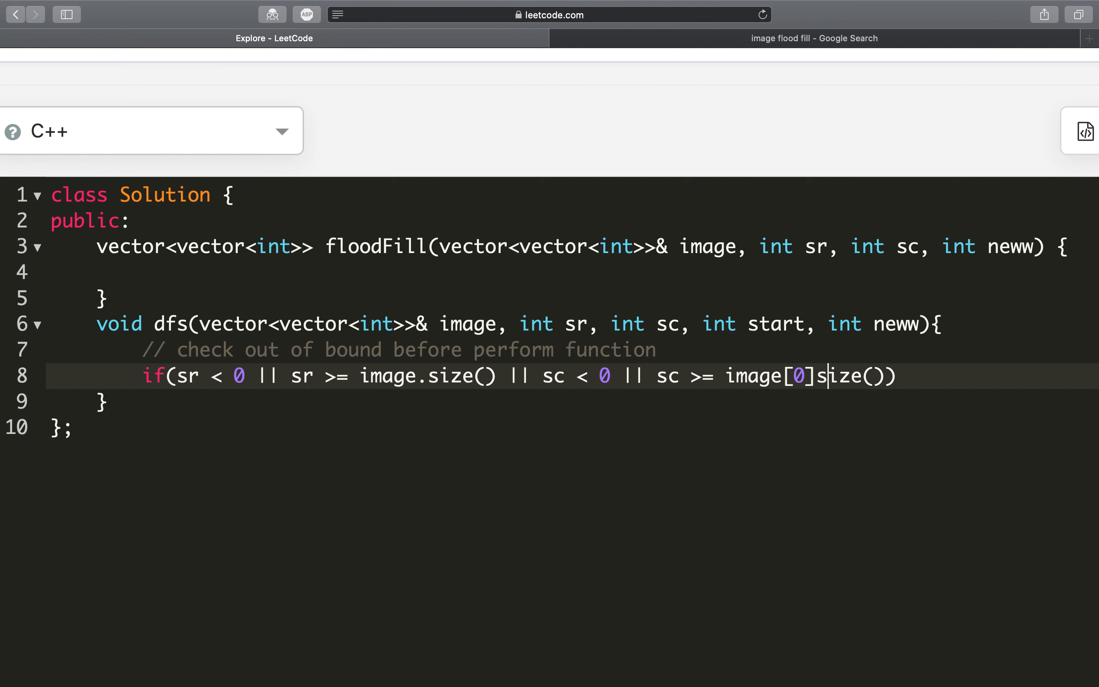
type(".")
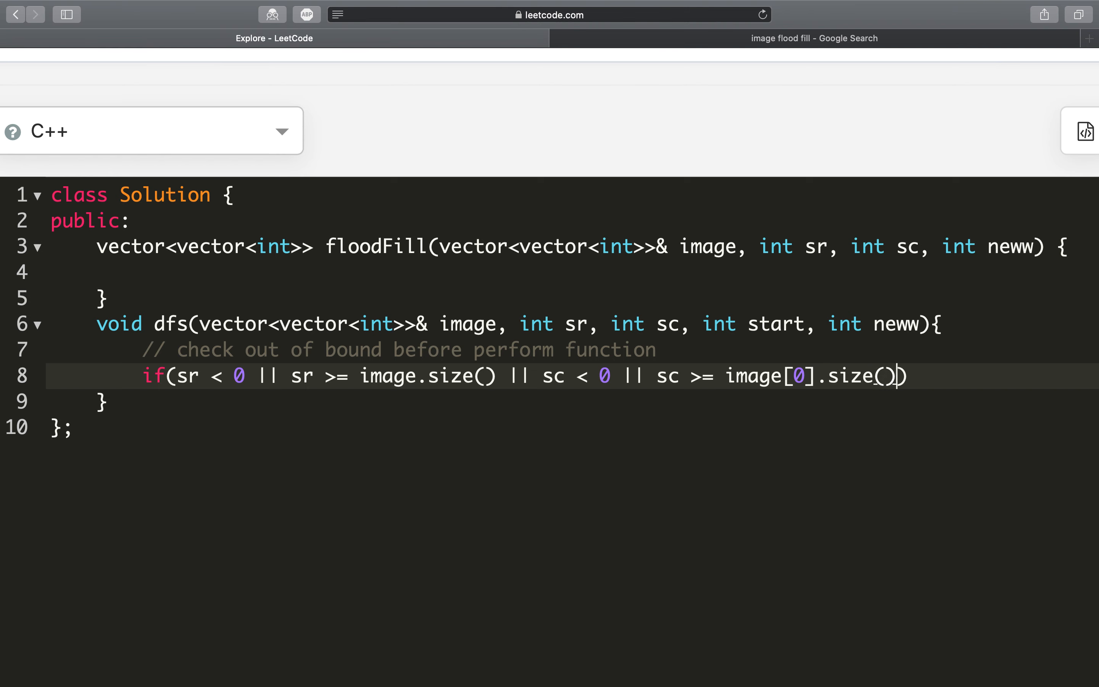
type("||")
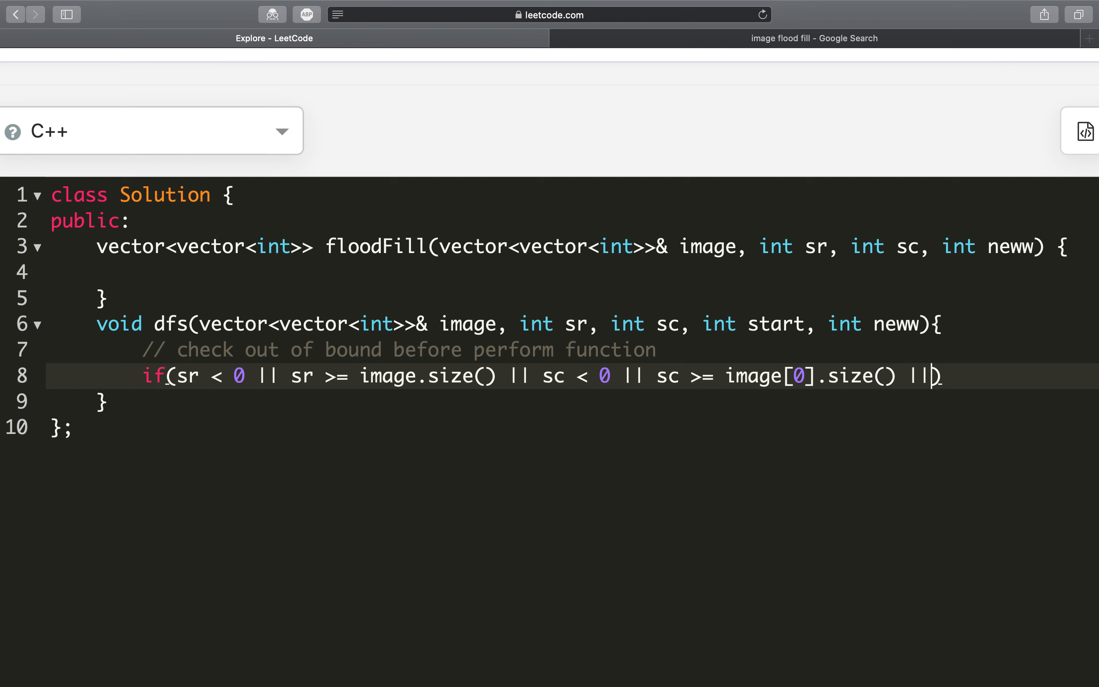
type("\\")
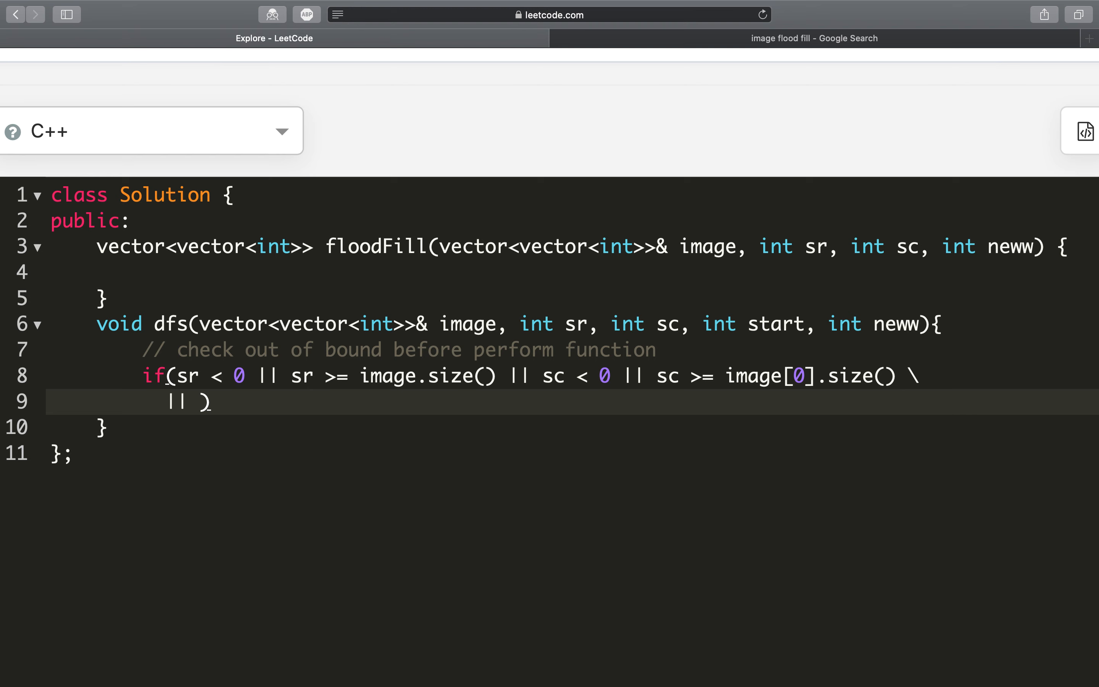
Step: Extend the guard with image[sr][sc] != start || image[sr][sc] == neww
type("image[sr]")
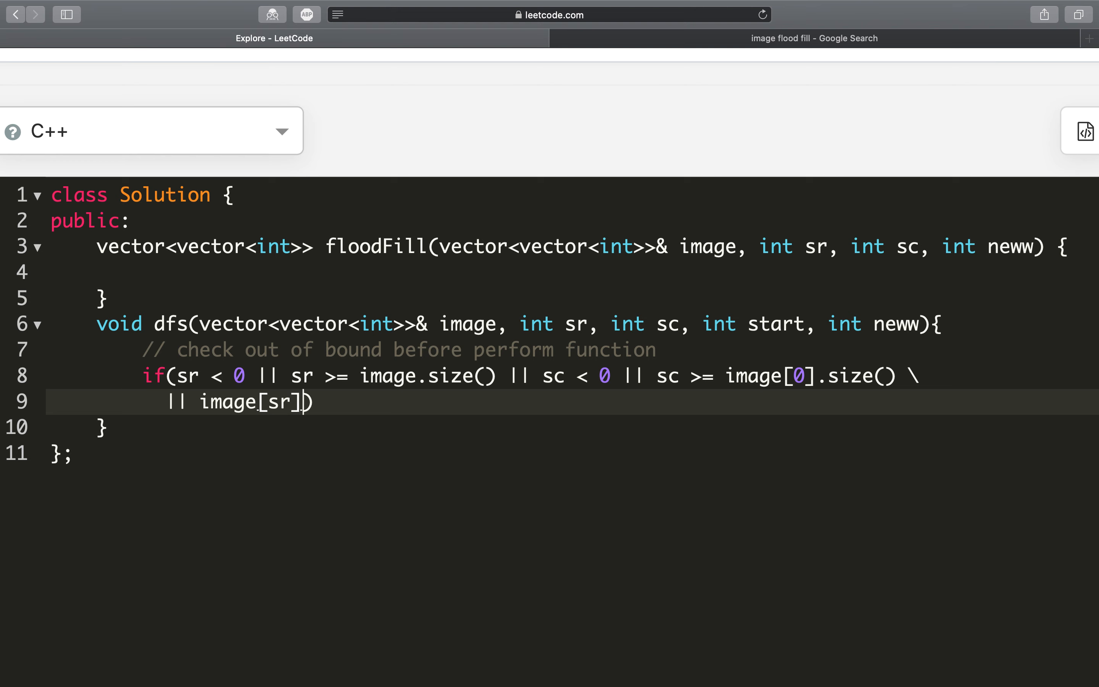
type("[sc]")
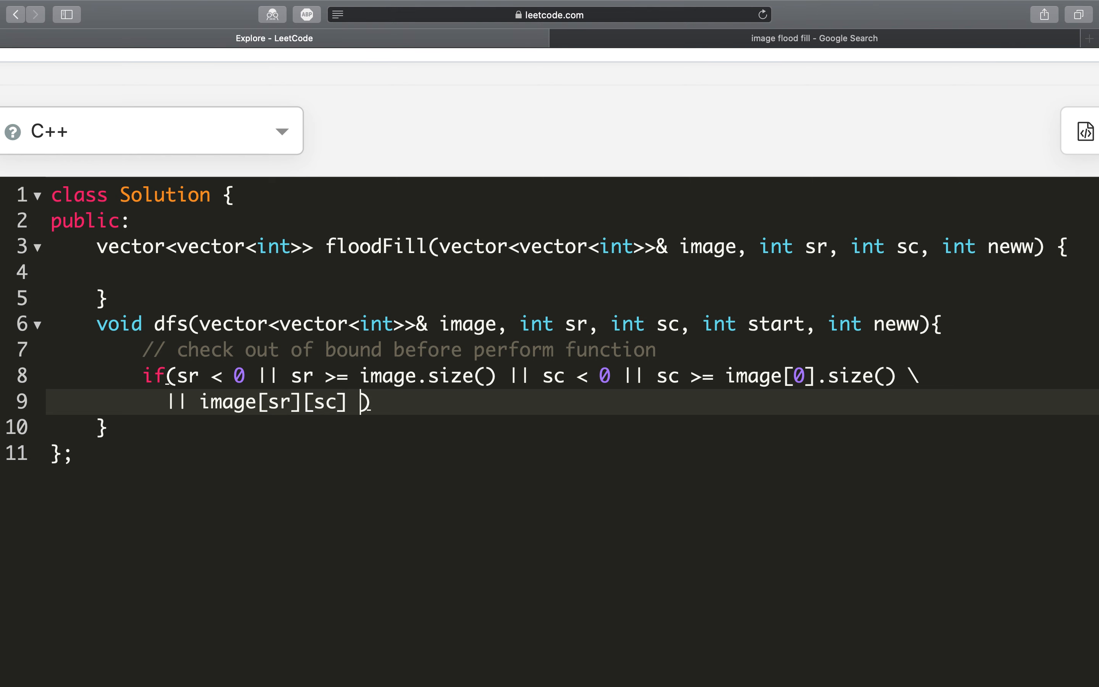
type("!= start ||")
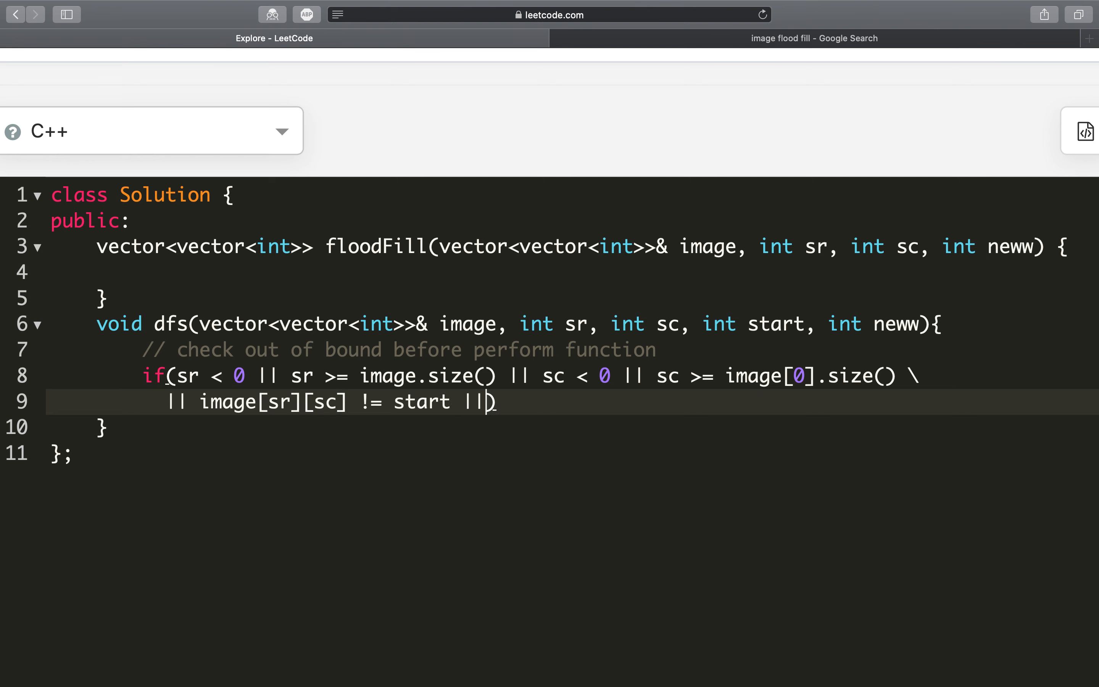
type("image[]")
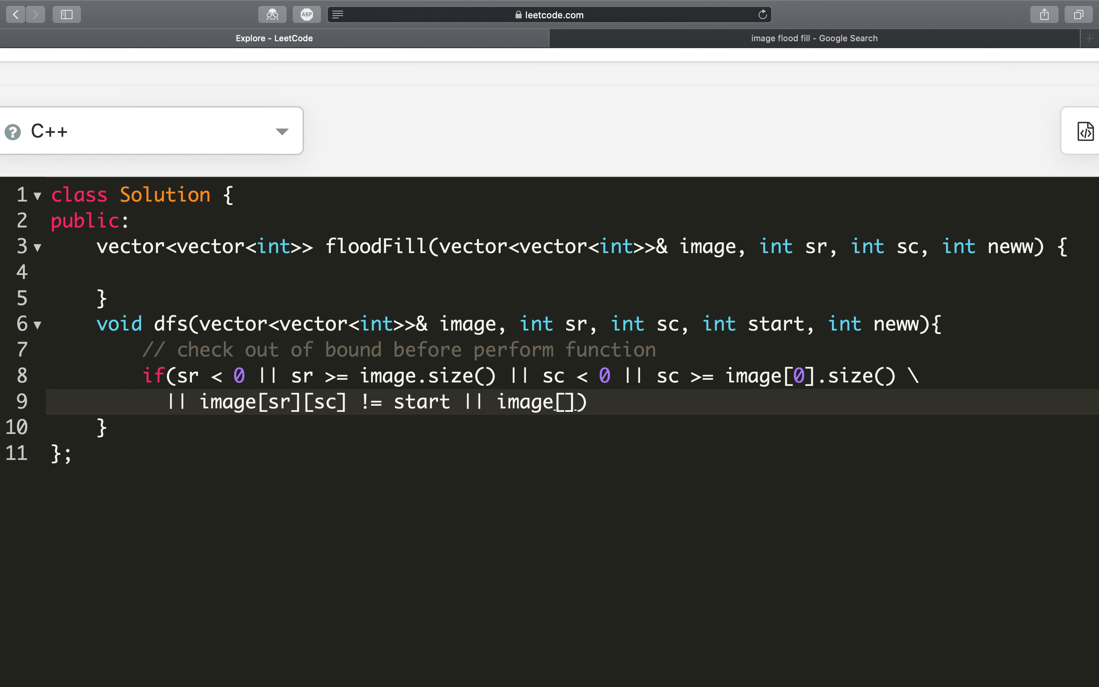
type("sr][")
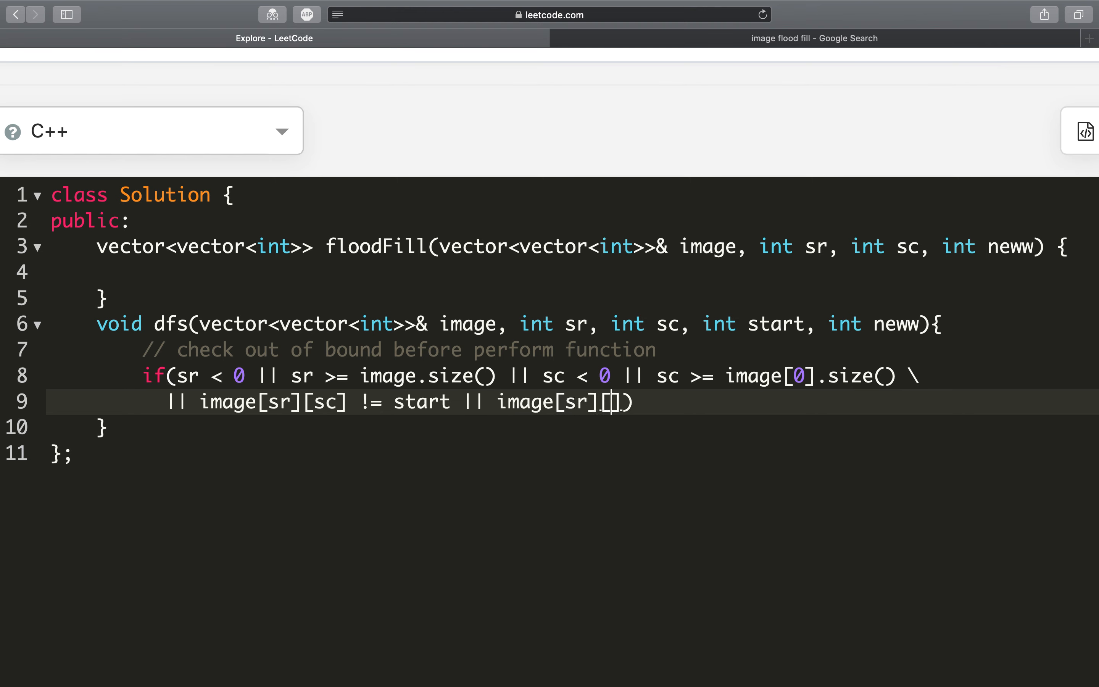
type("sc] ==")
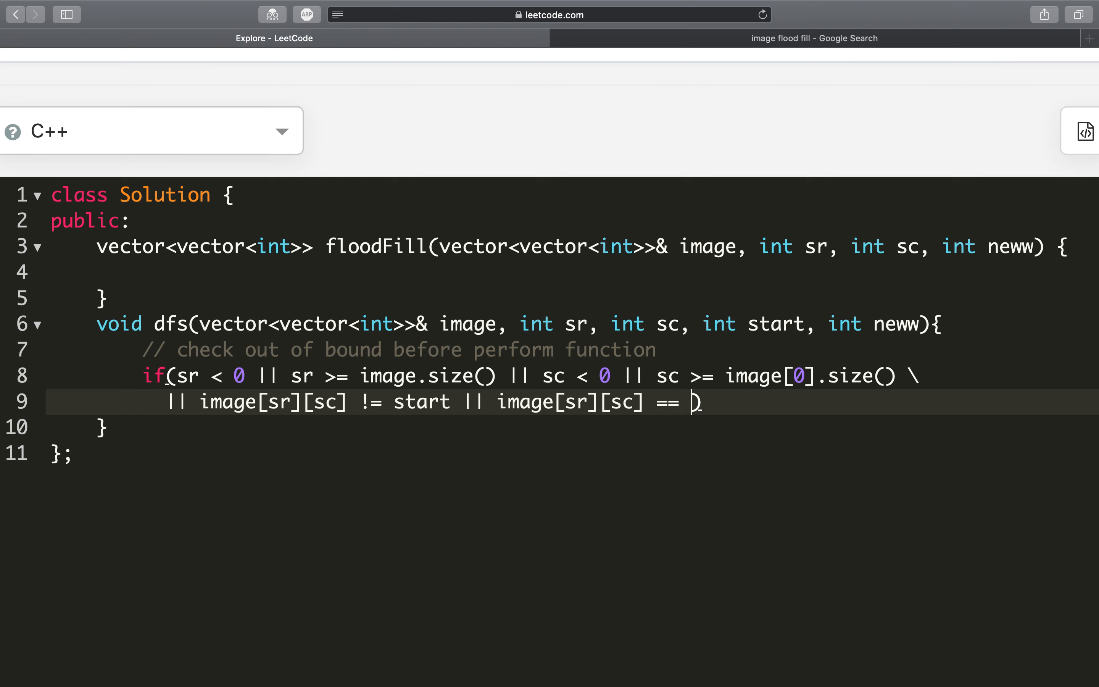
type("neww){")
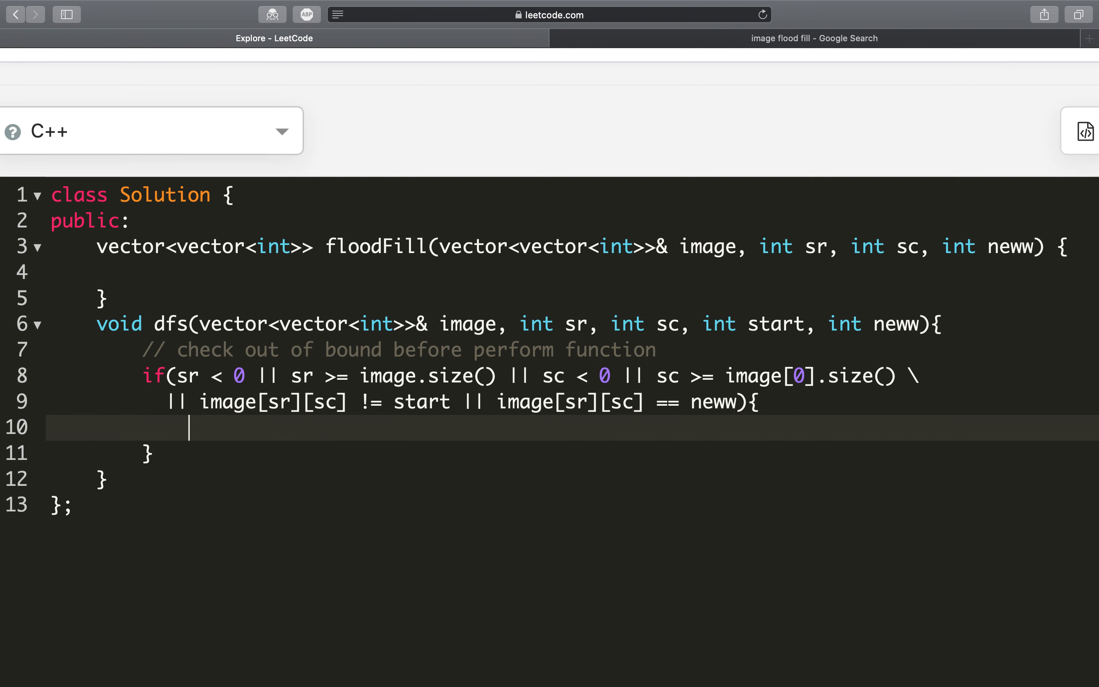
Step: Return on the guard, set image[sr][sc] = neww, and recurse into sr±1 and sc±1 neighbours
type("return;")
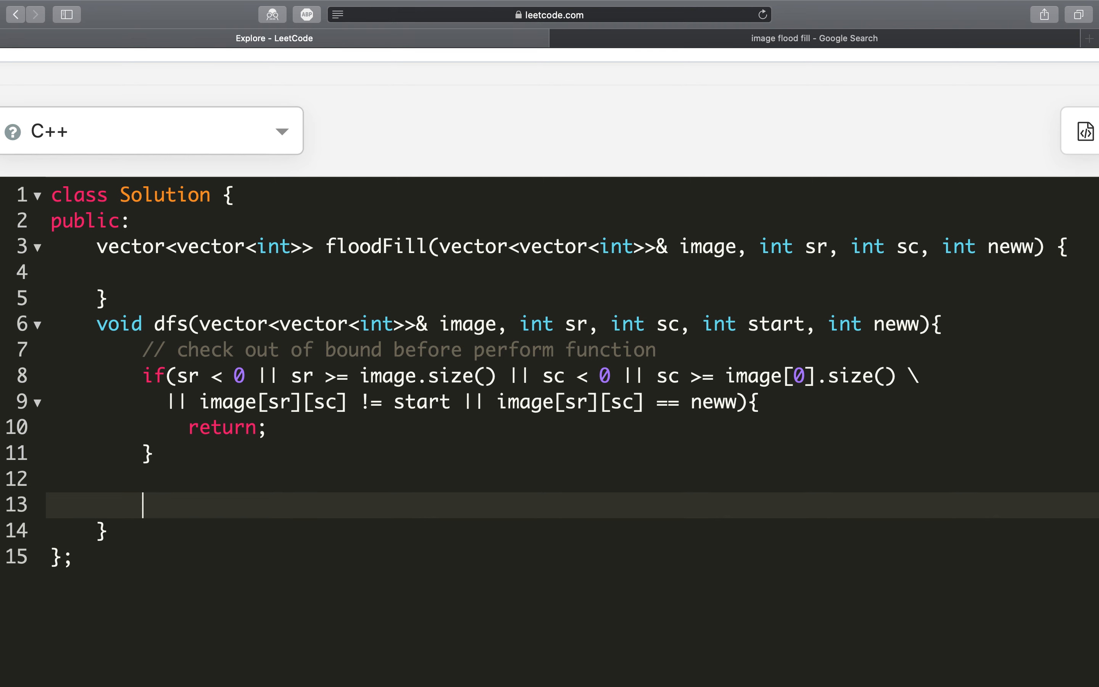
type("image[]")
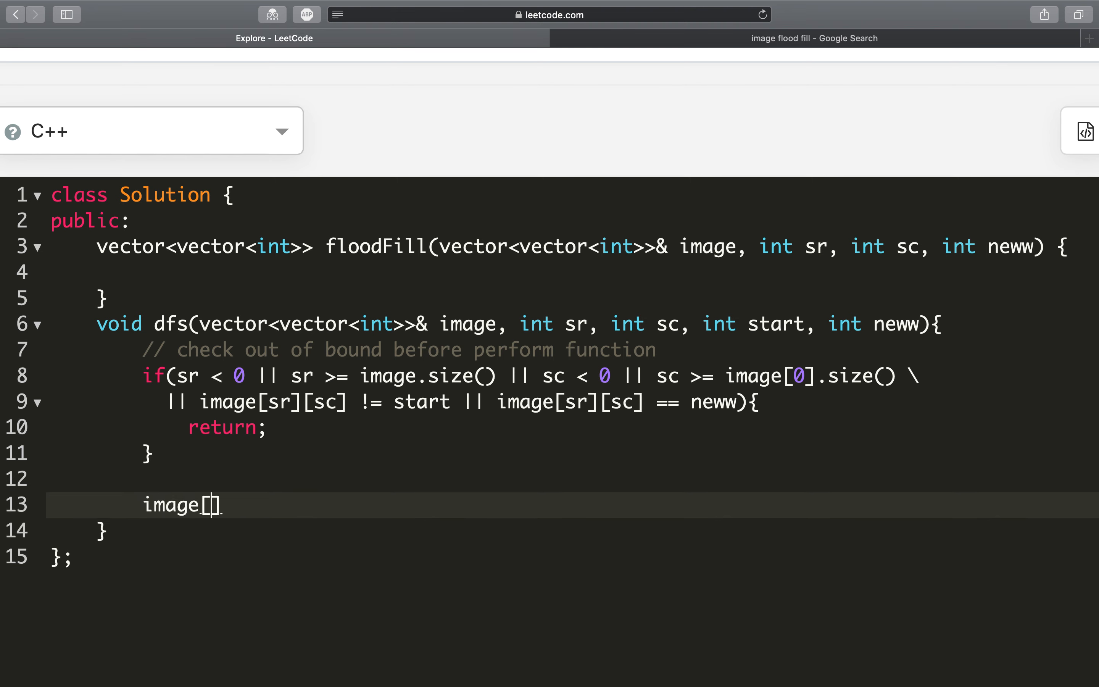
type("sr][sc]")
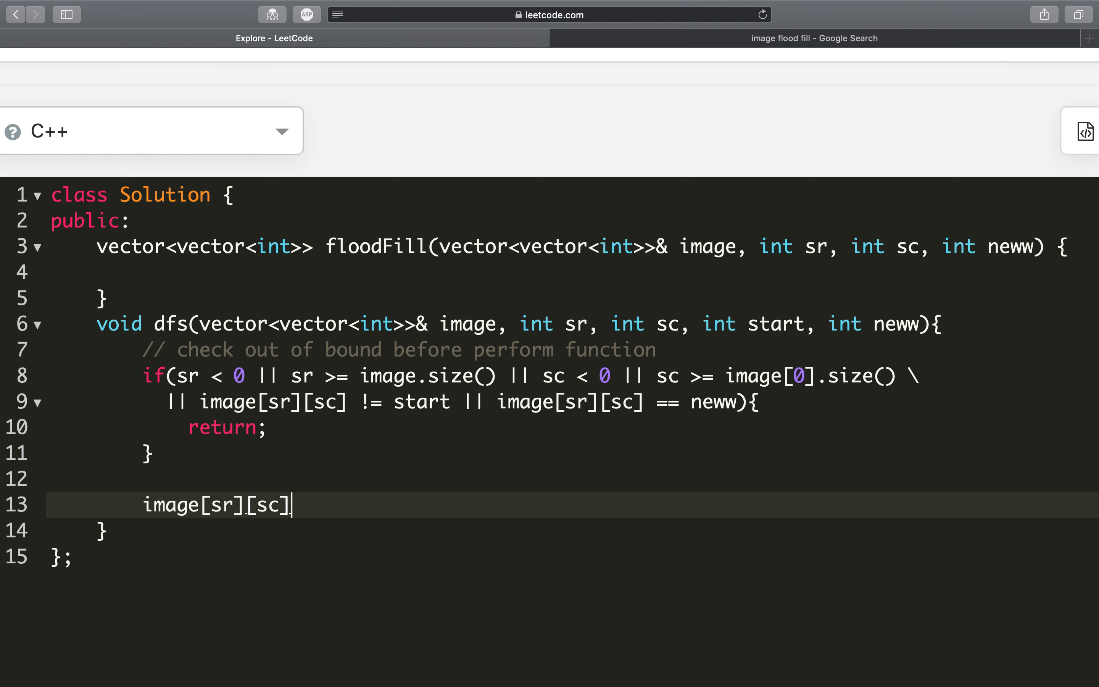
type("= neww;")
type("dfs(image, ")
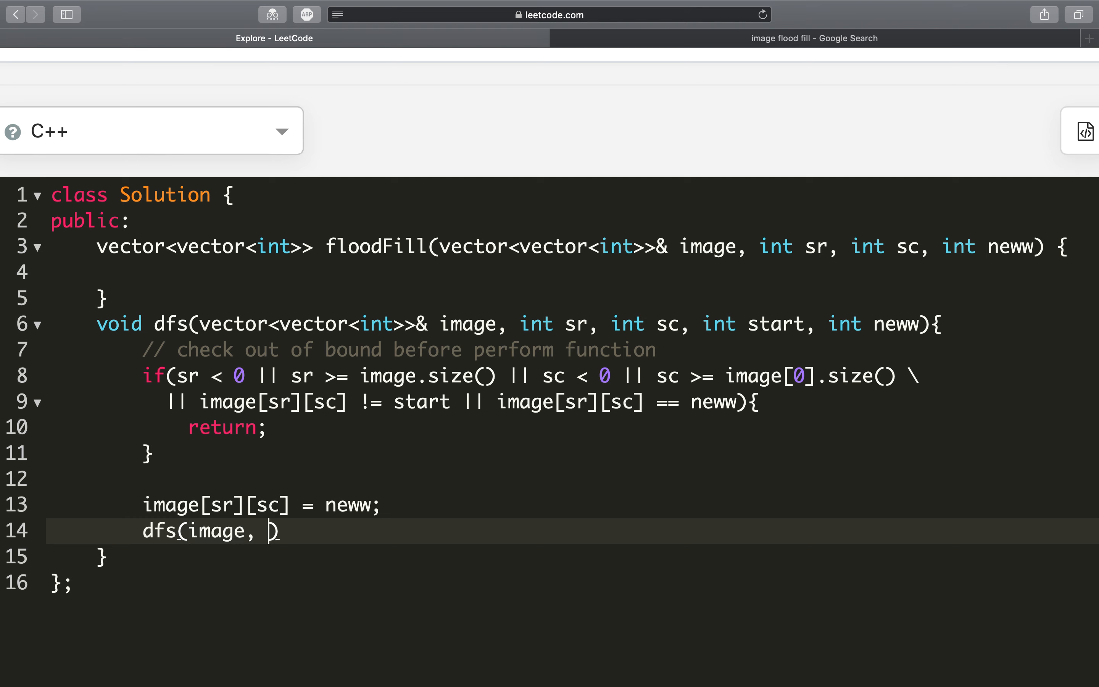
type("sr - 1, sc, s")
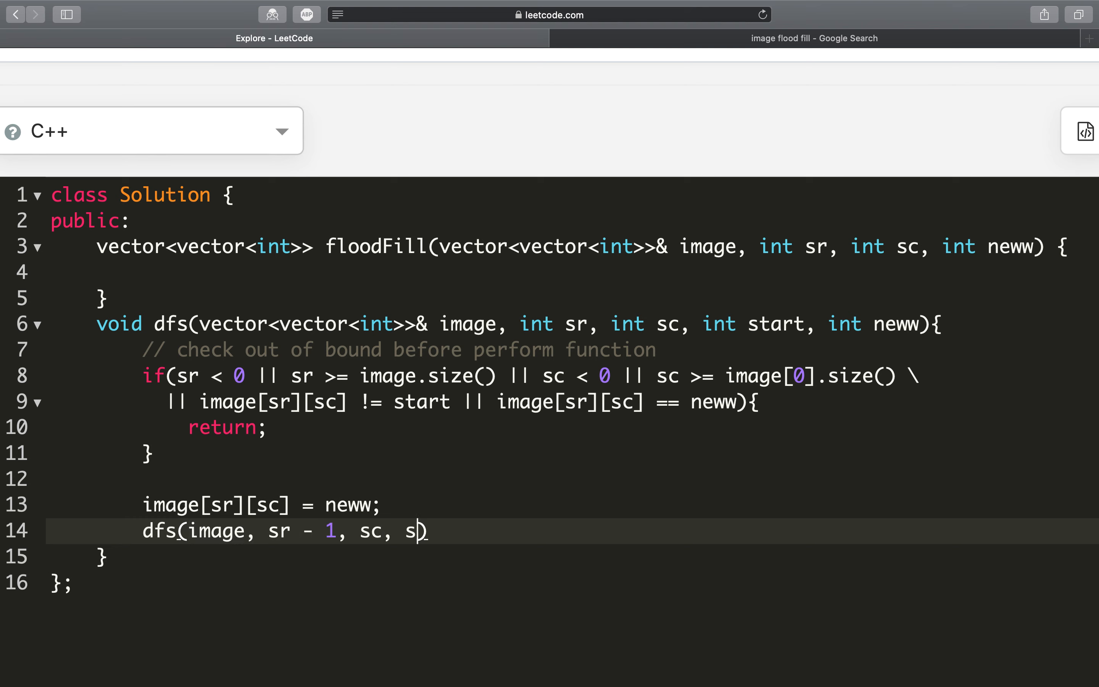
type("tart, neww")
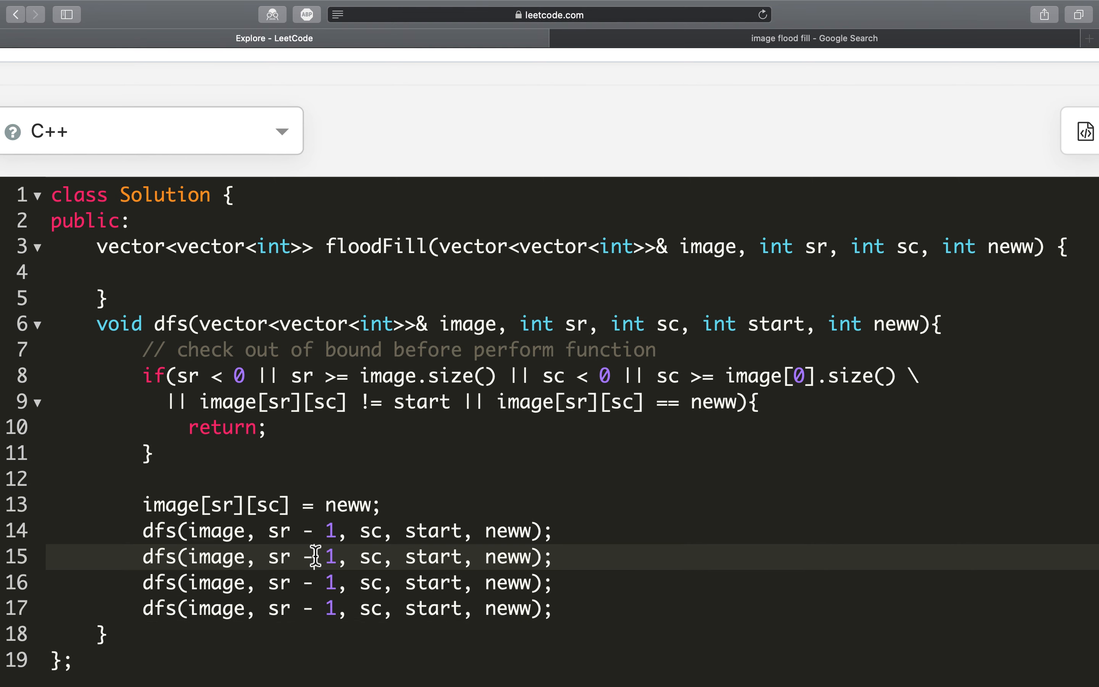
type("+ 1")
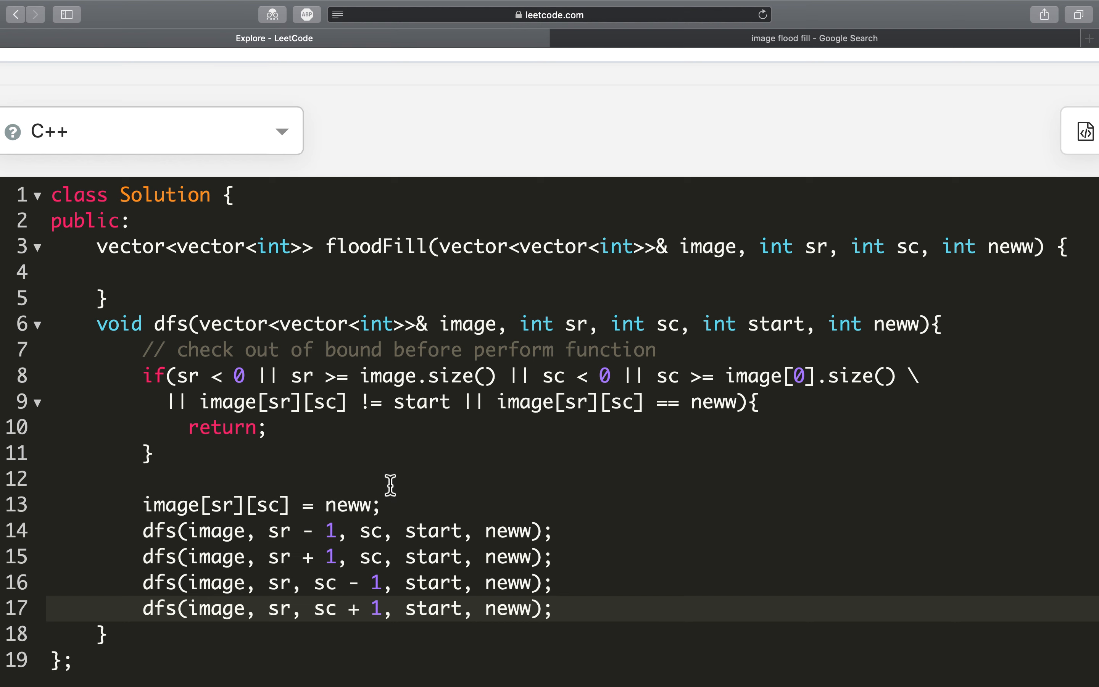
mouse_move(218, 301)
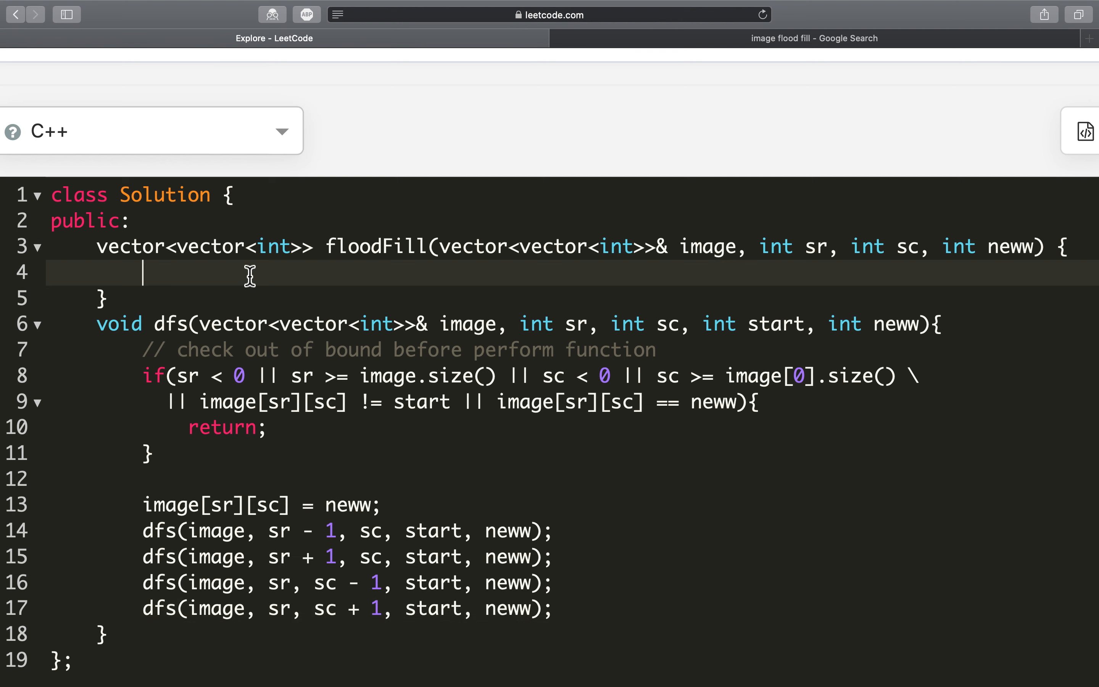
Step: In floodFill, return image early when image[sr][sc] == neww
type("if(ima")
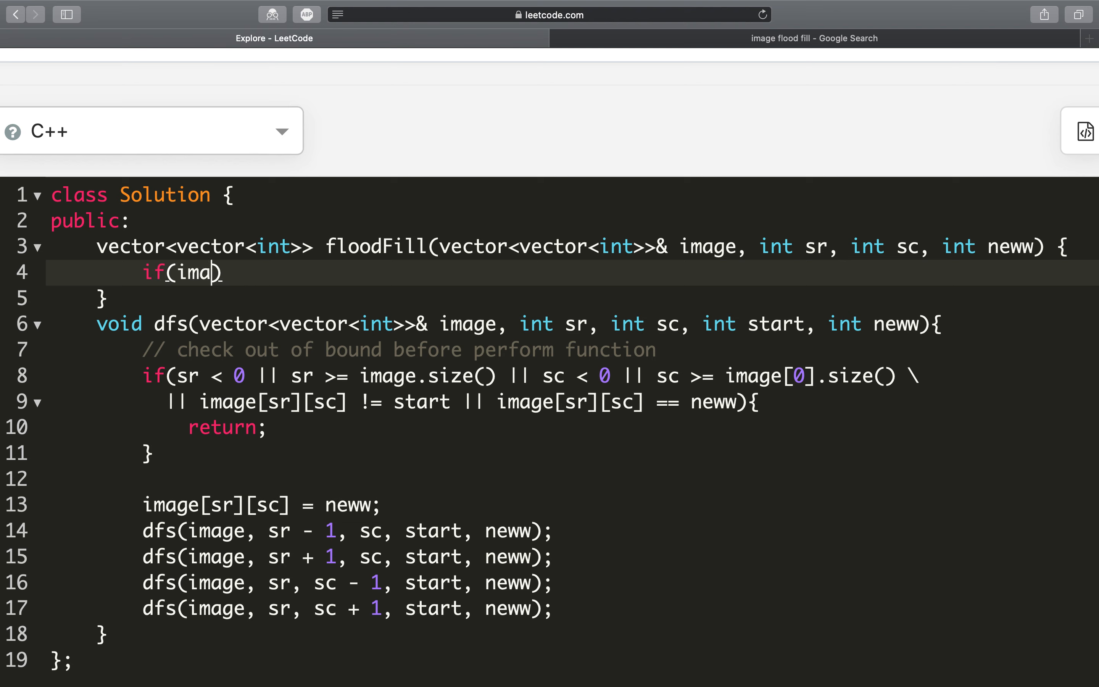
type("ge[sr]")
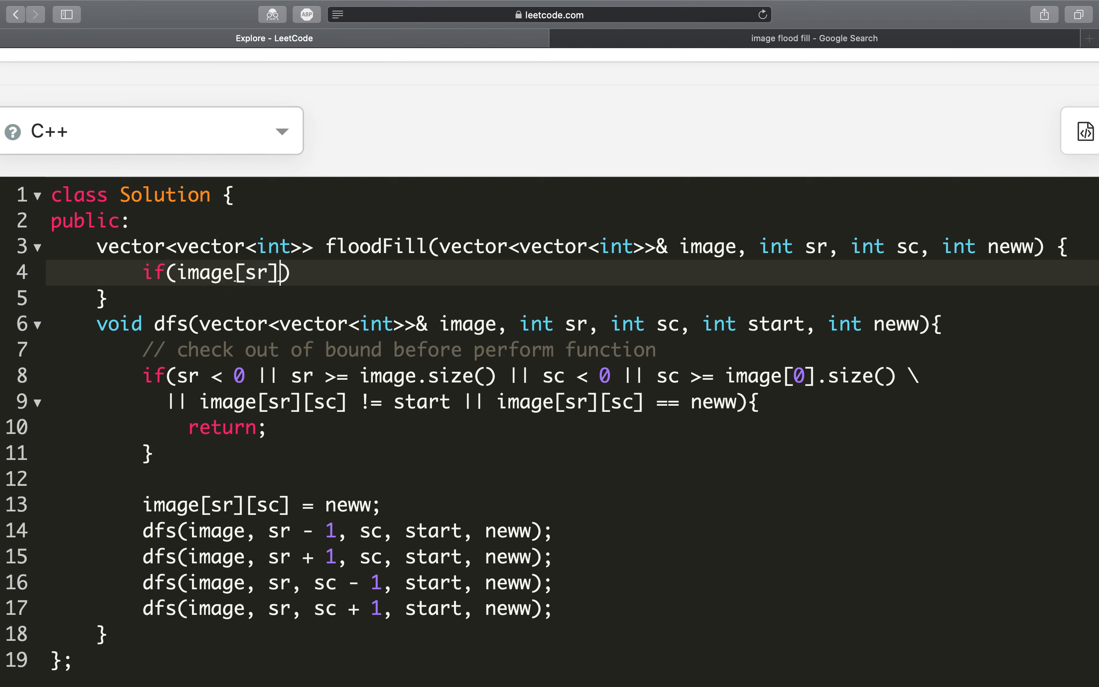
type("[sc]")
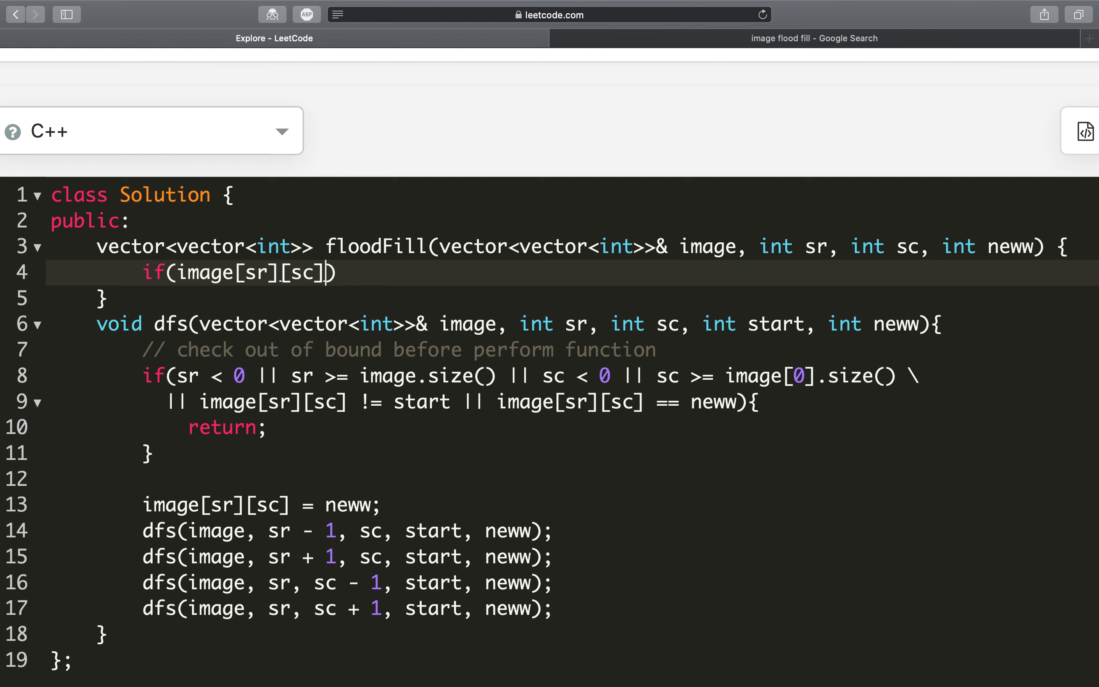
type("==")
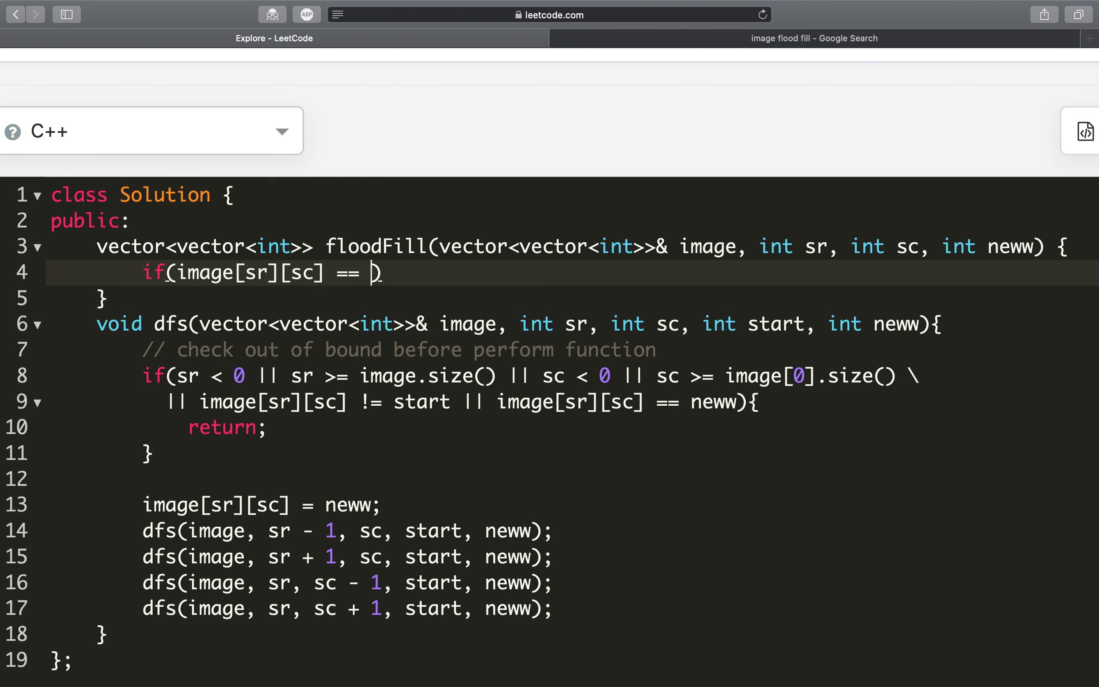
type("neww){")
type("retrun")
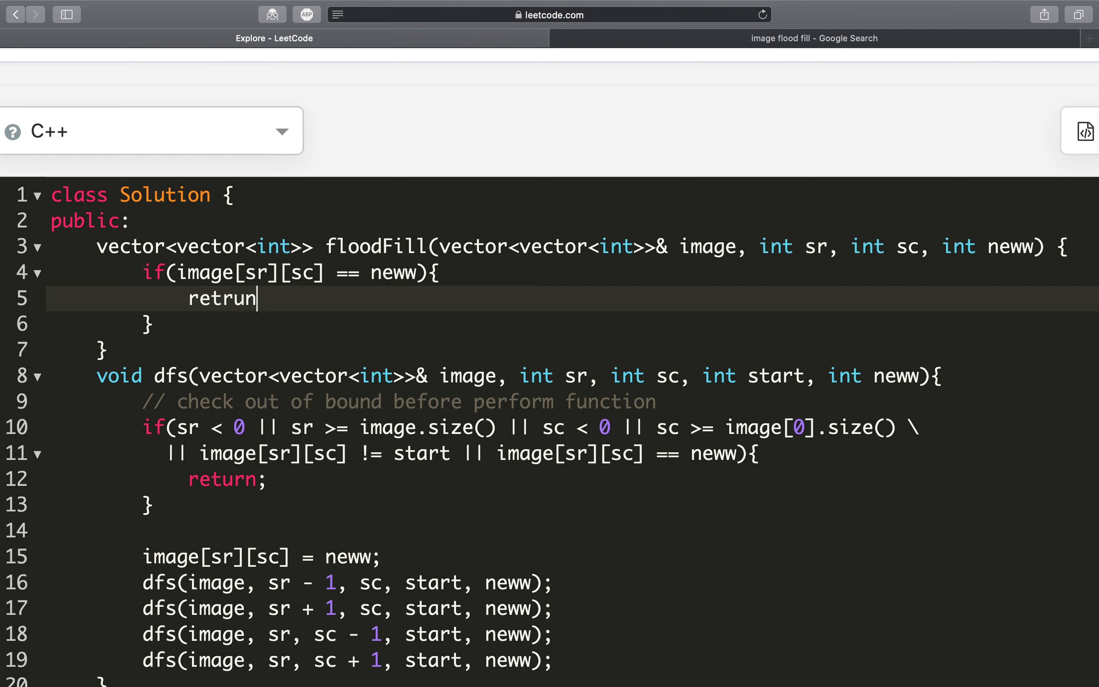
type("return")
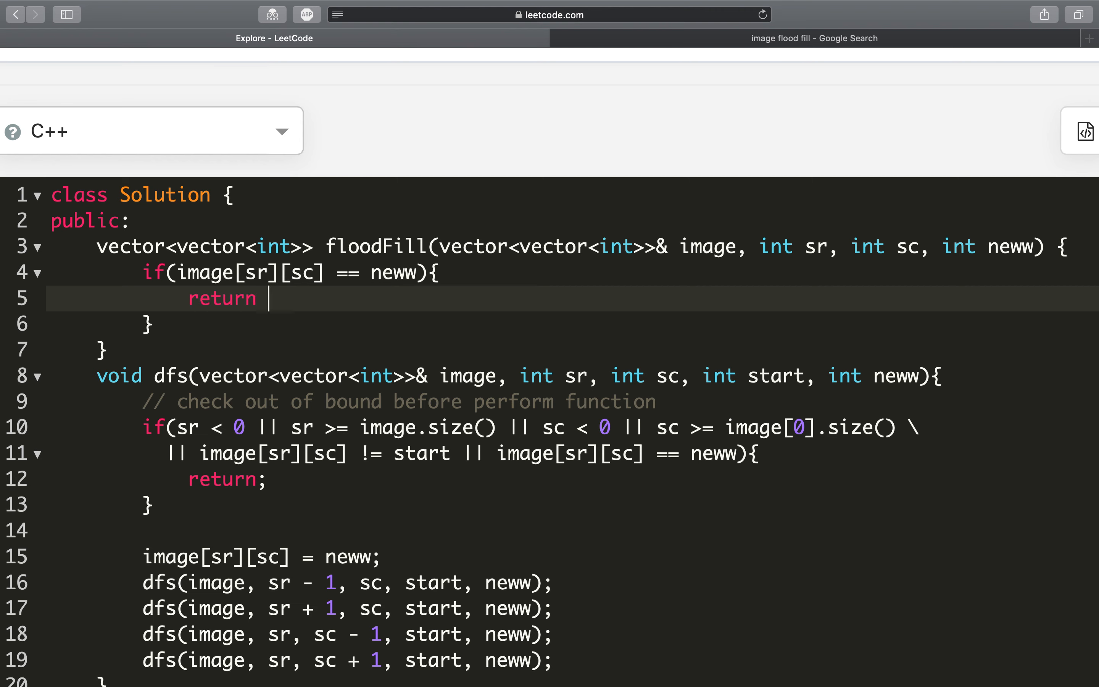
type("image;")
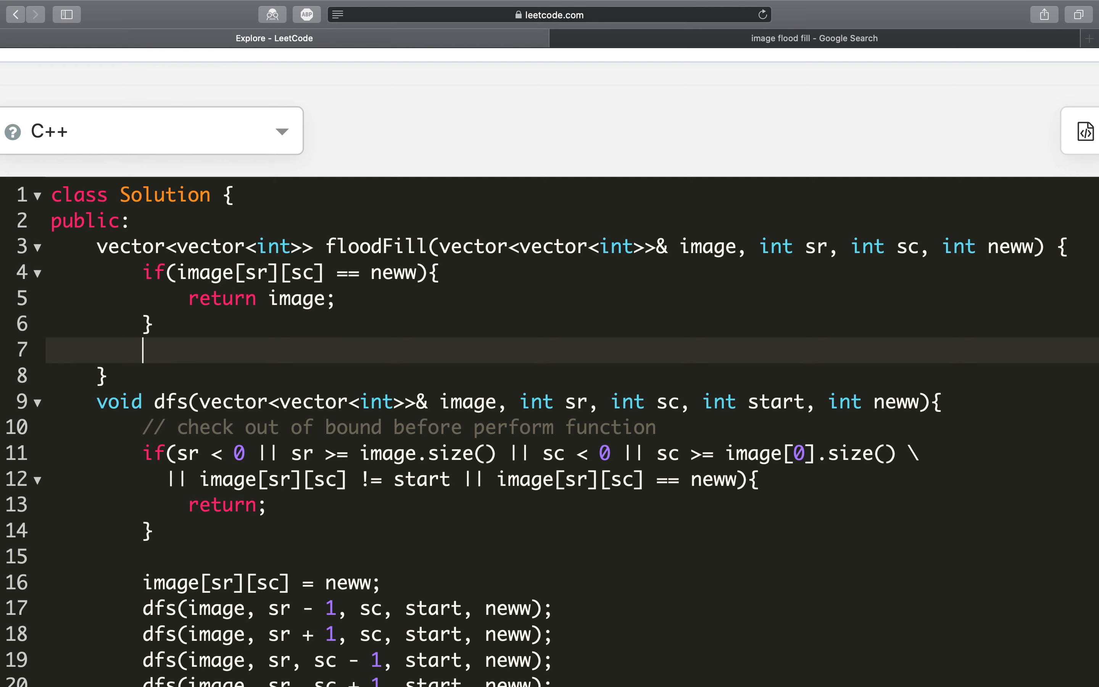
Step: Call dfs(image, sr, sc, image[sr][sc], neww), return image, and run the solution to Accepted
type("dfs(ima")
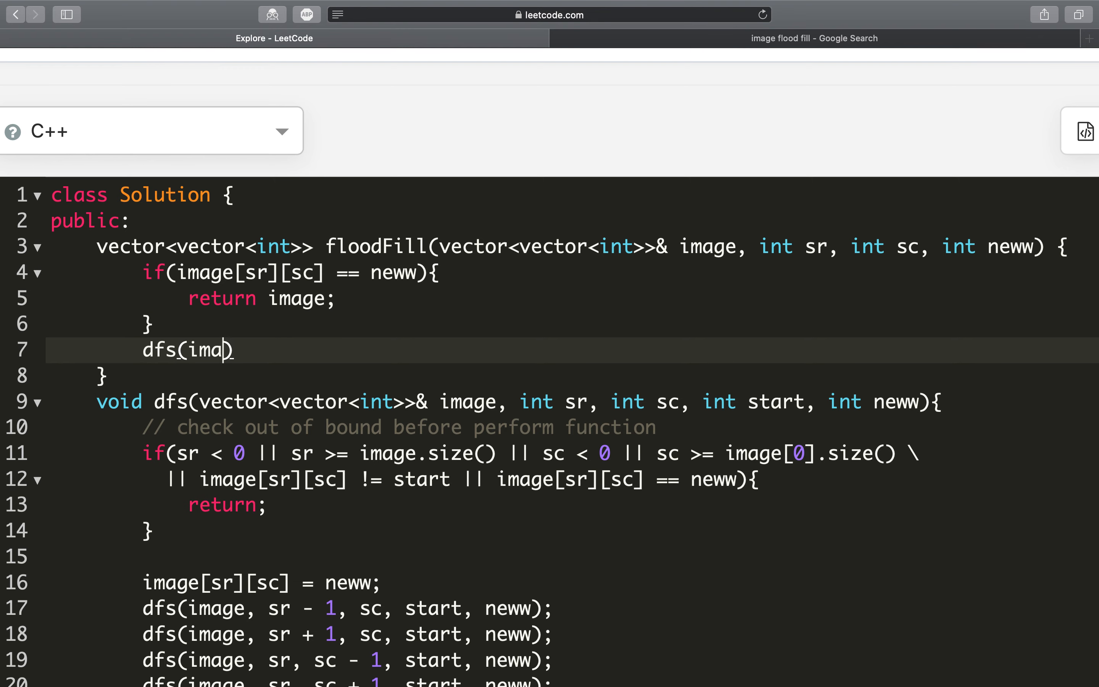
type("ge, sr, sc, image")
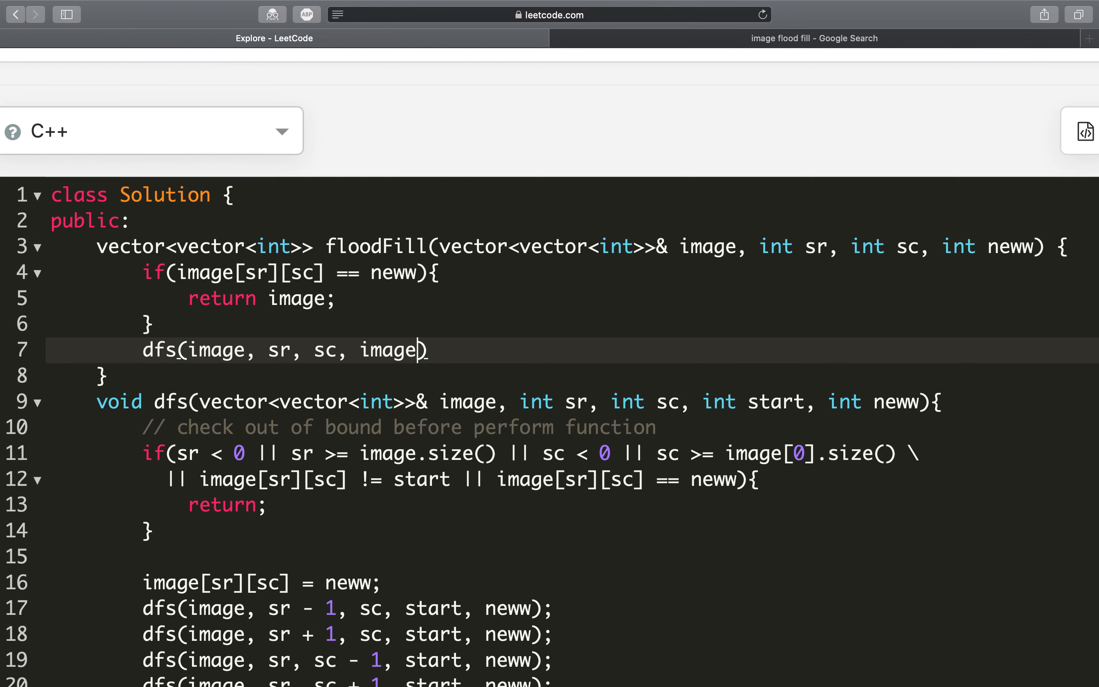
type("[sr][s]")
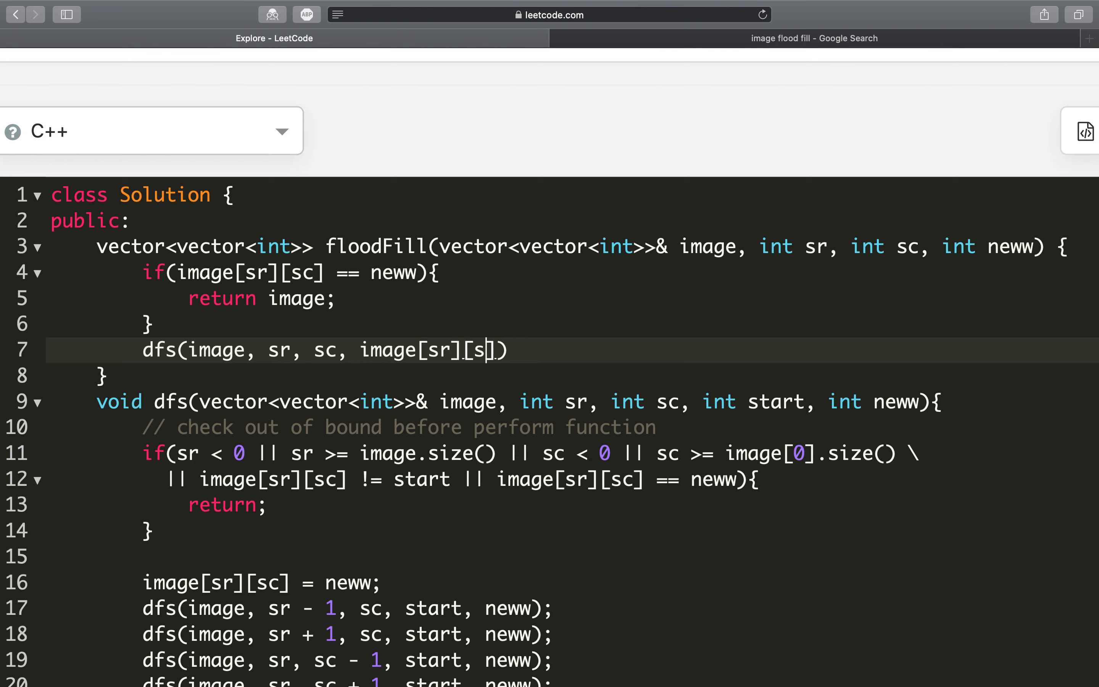
type("c], neww")
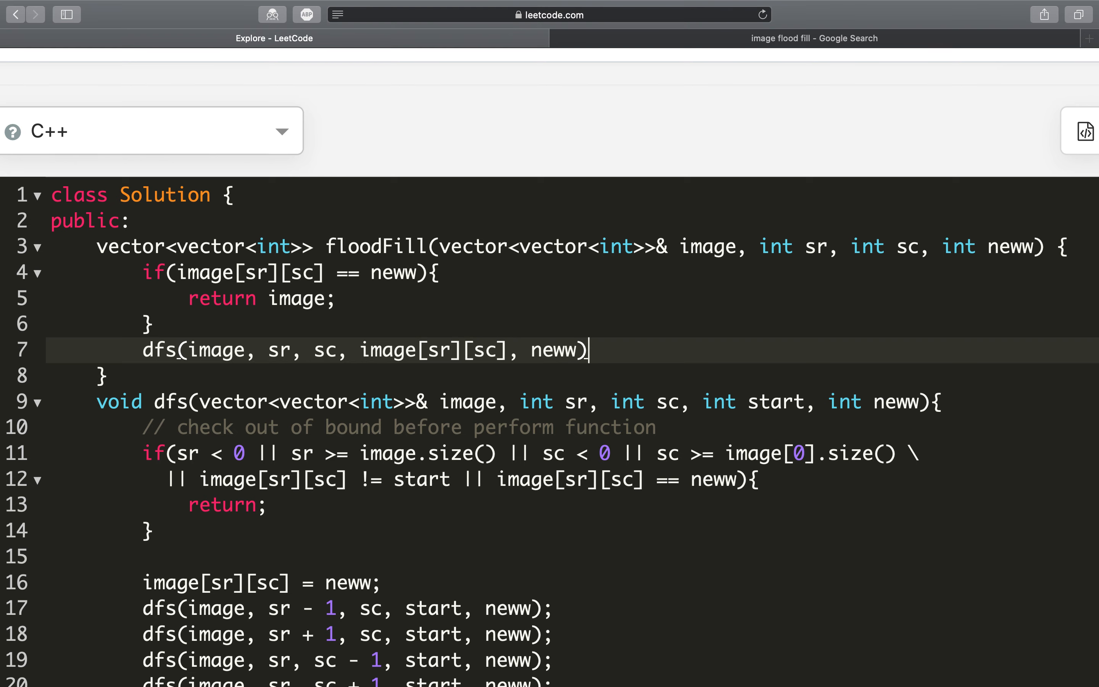
type(";")
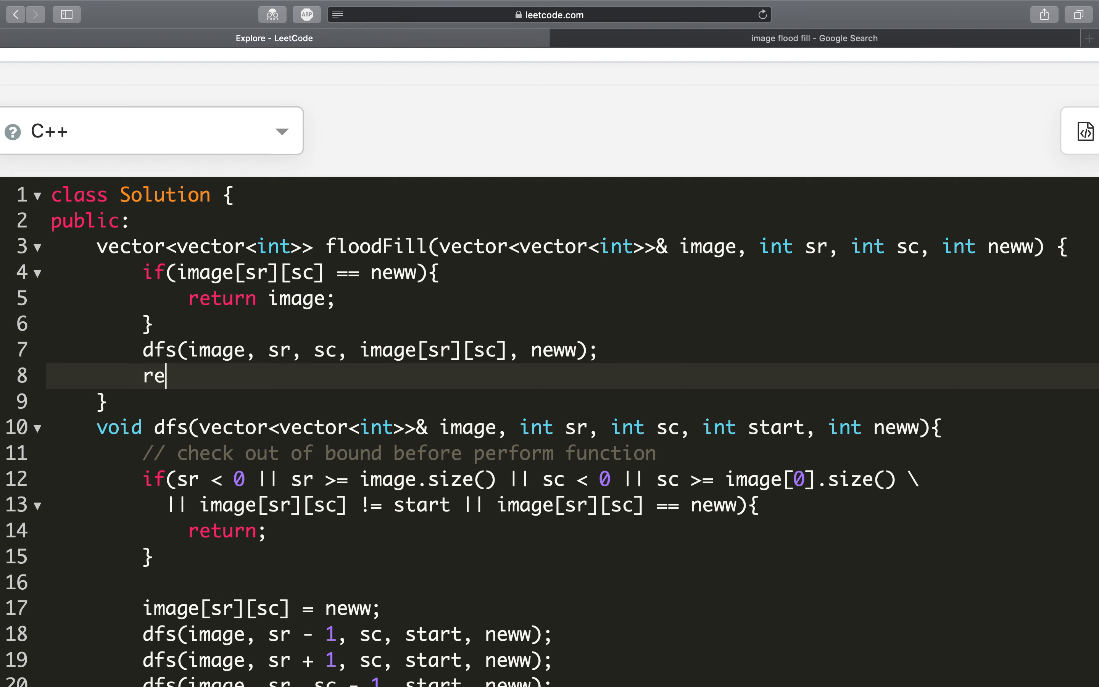
type("turn image")
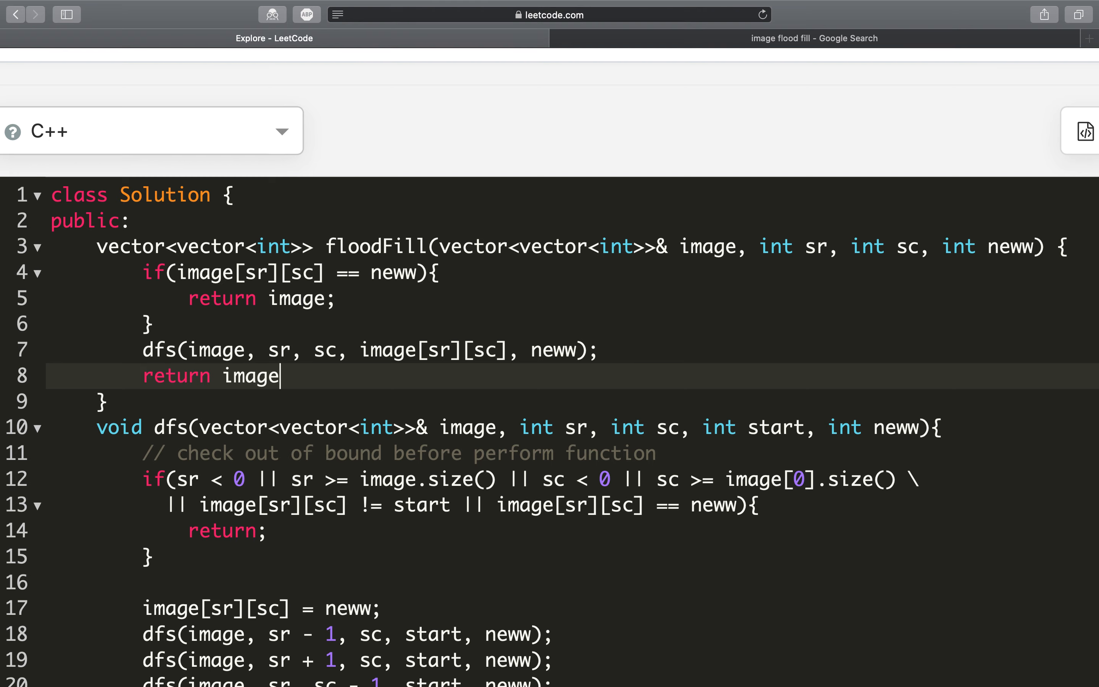
left_click(1040, 276)
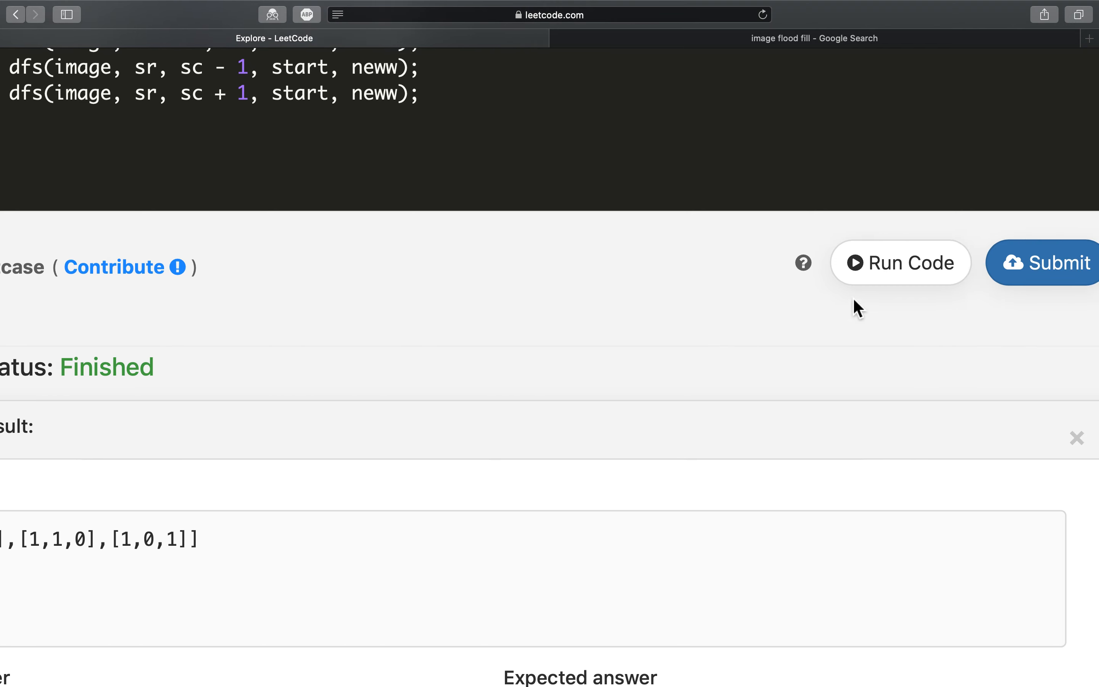
scroll("up", 3)
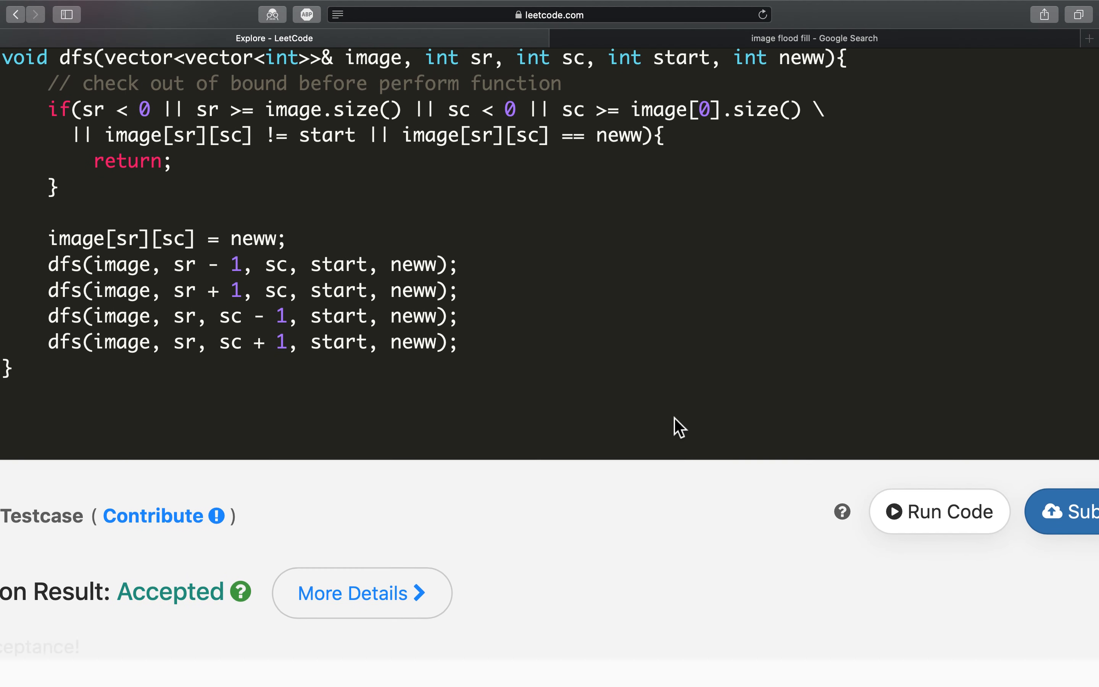